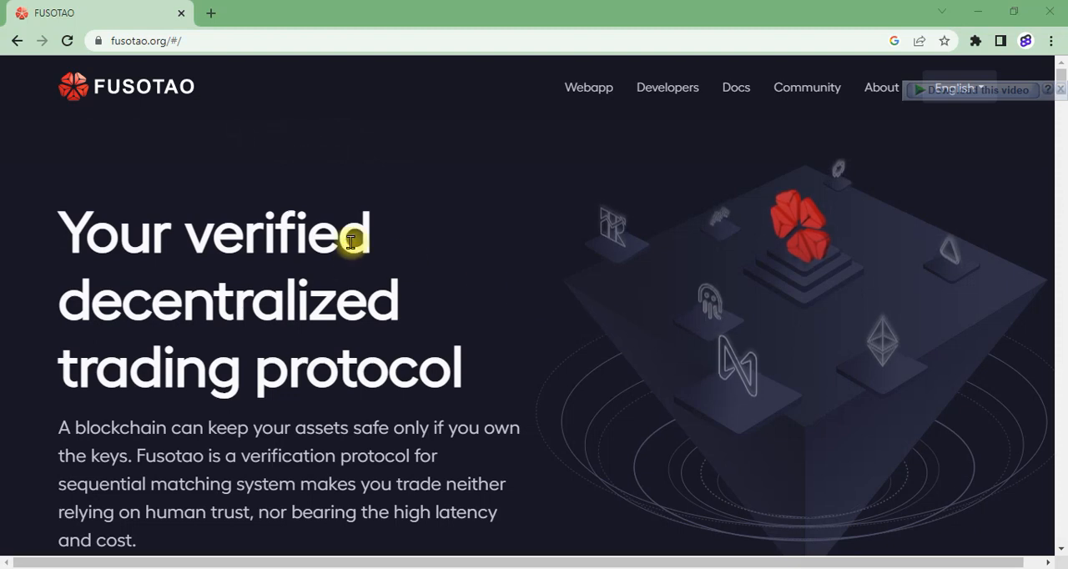
{"action": "mouse_move", "coordinate": [341, 208]}
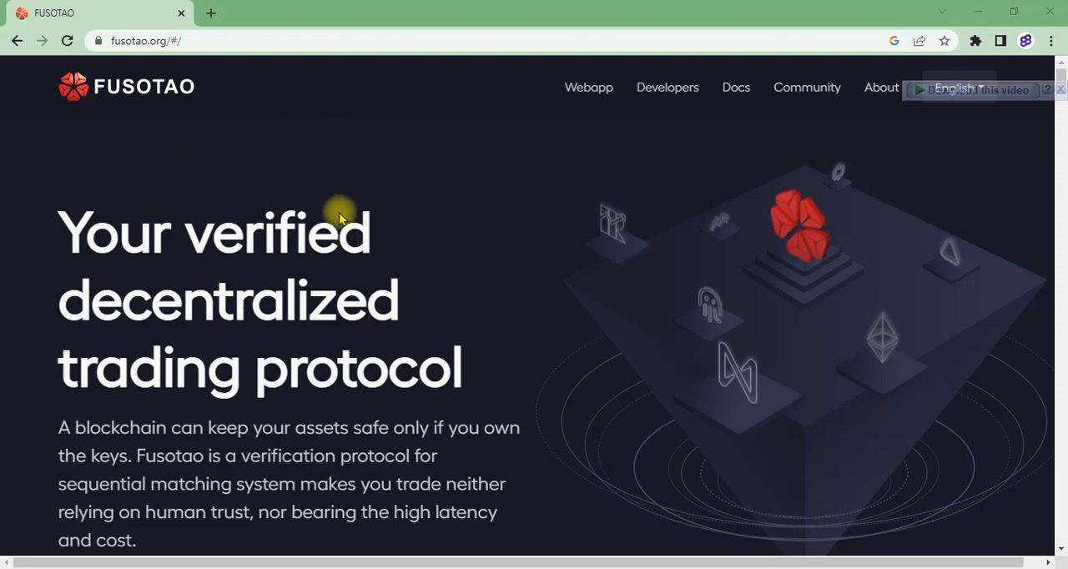
{"action": "mouse_move", "coordinate": [424, 261]}
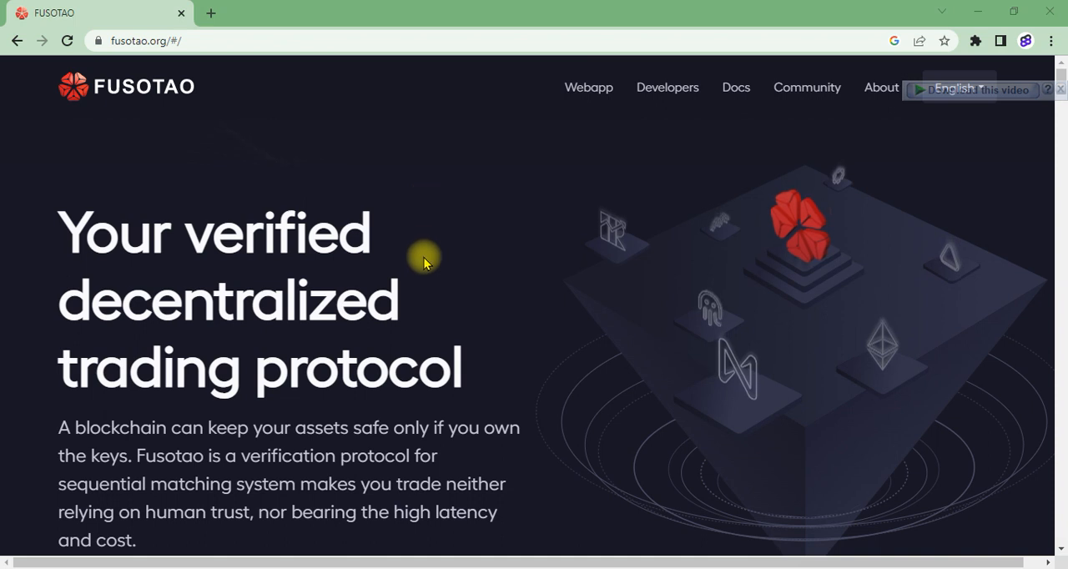
{"action": "mouse_move", "coordinate": [448, 291]}
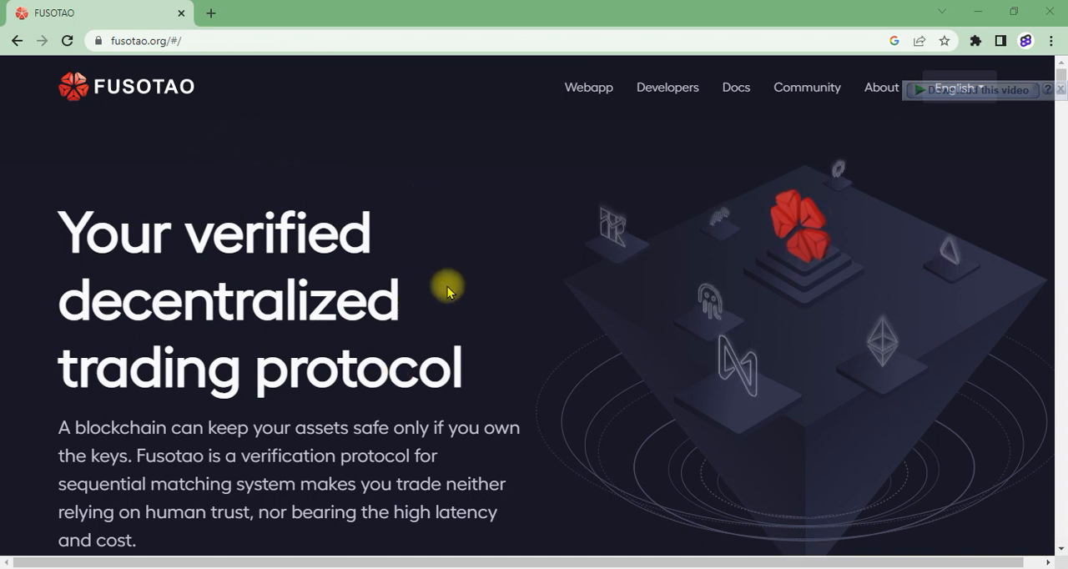
{"action": "mouse_move", "coordinate": [569, 211]}
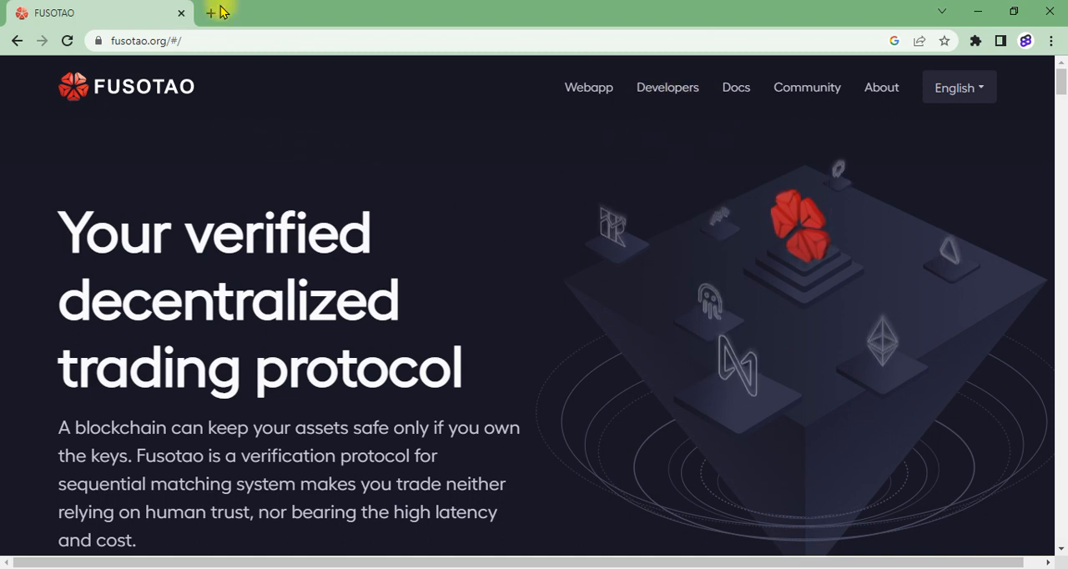
{"action": "mouse_move", "coordinate": [806, 87]}
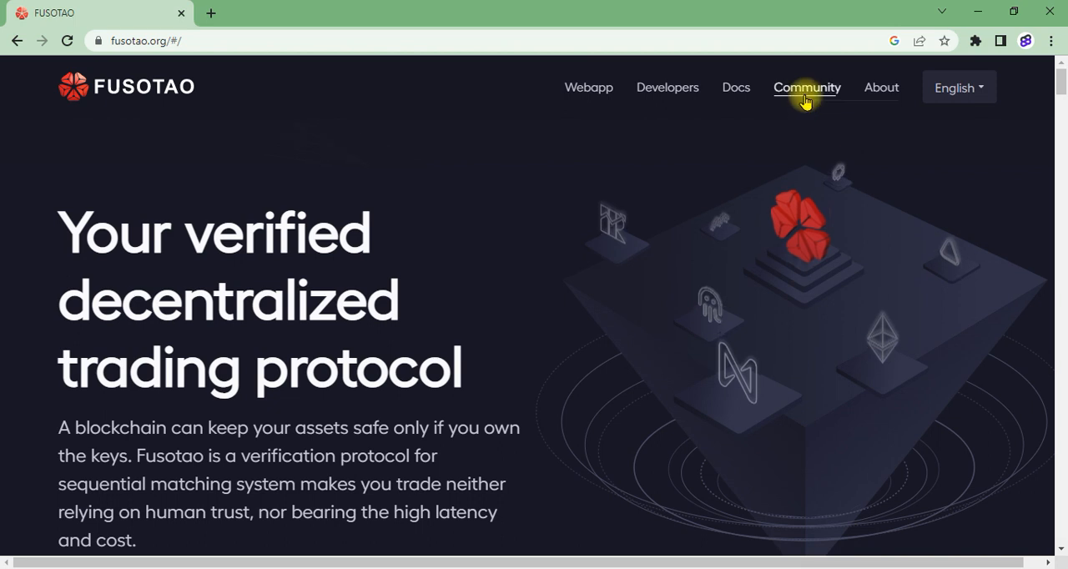
{"action": "mouse_move", "coordinate": [414, 154]}
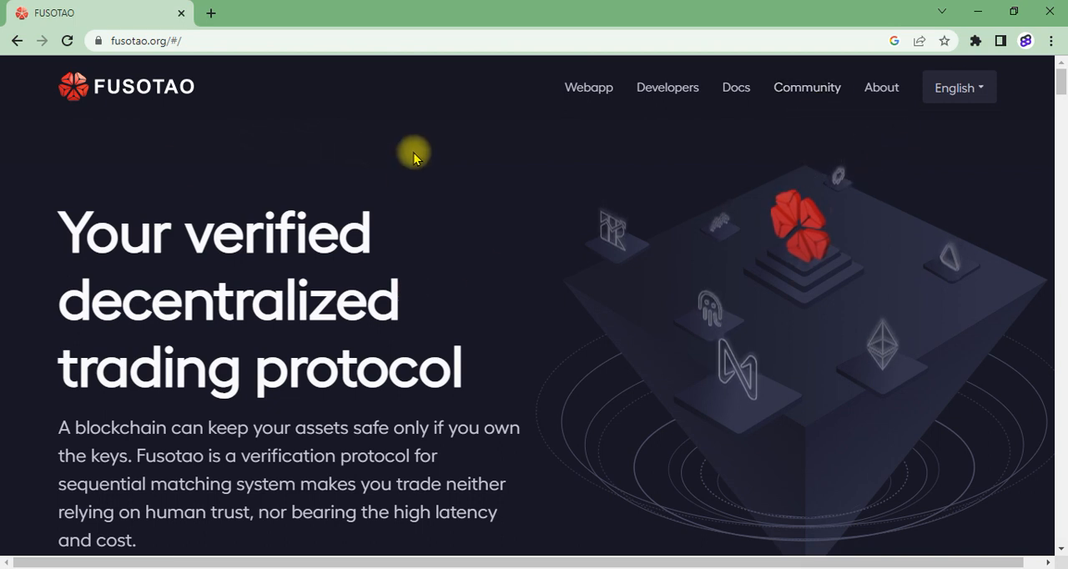
{"action": "mouse_move", "coordinate": [219, 268]}
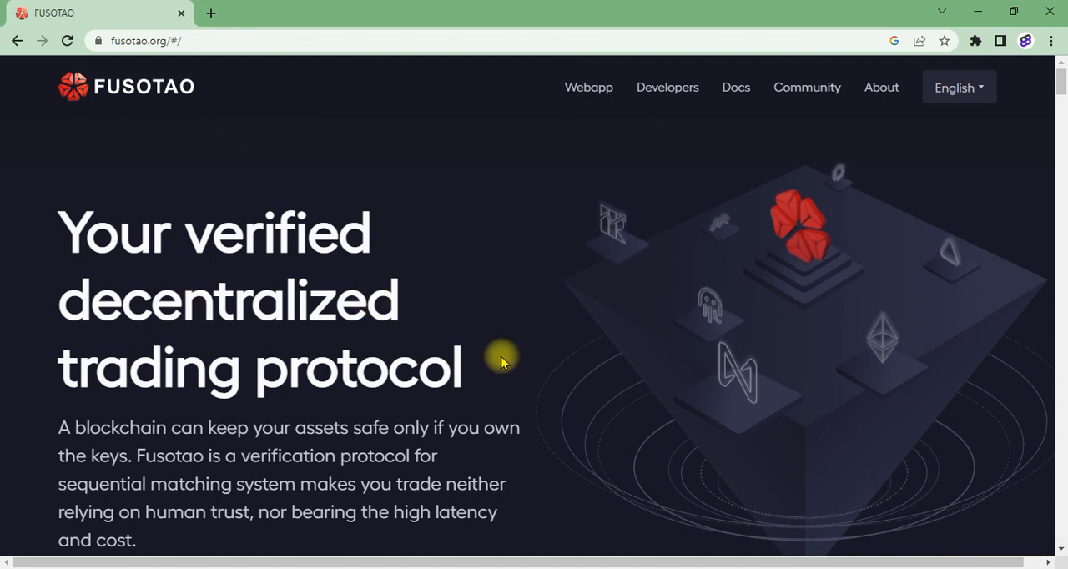
{"action": "mouse_move", "coordinate": [280, 148]}
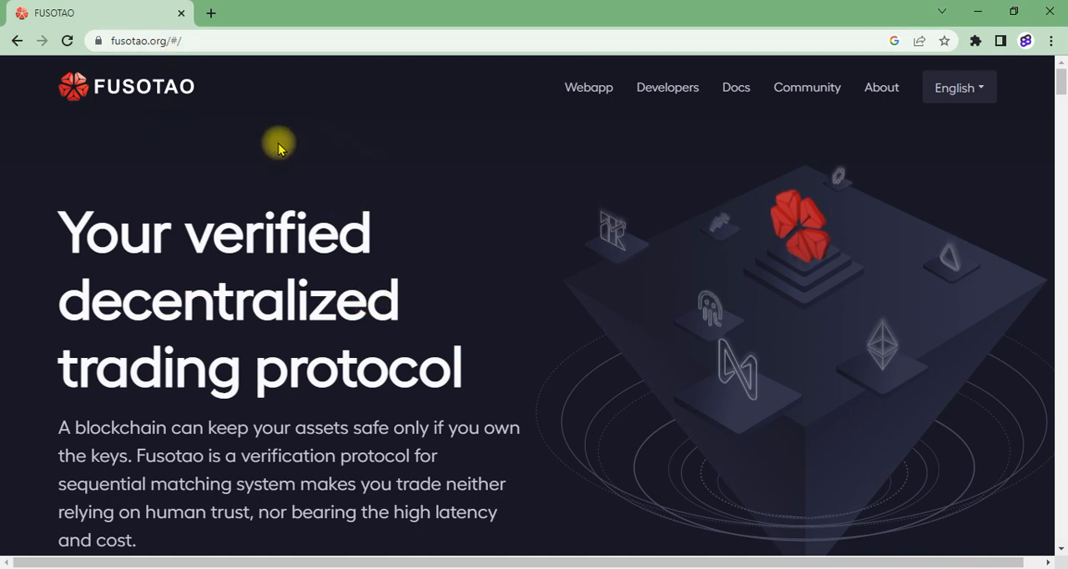
- Scroll down to the TAO token section with its NEP-141 description and contract links
{"action": "scroll", "scroll_direction": "down", "scroll_amount": 3}
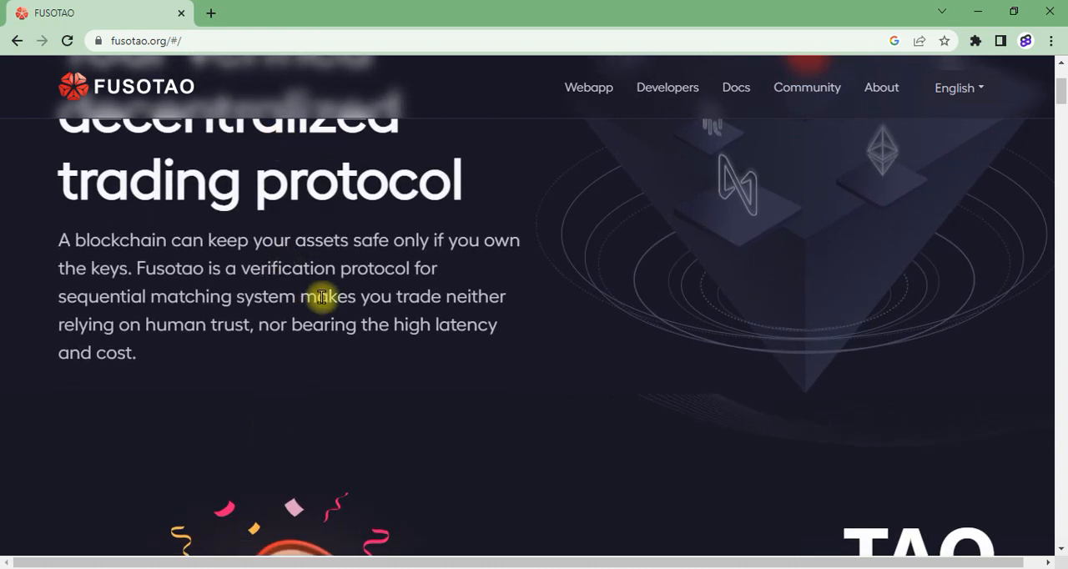
{"action": "mouse_move", "coordinate": [230, 324]}
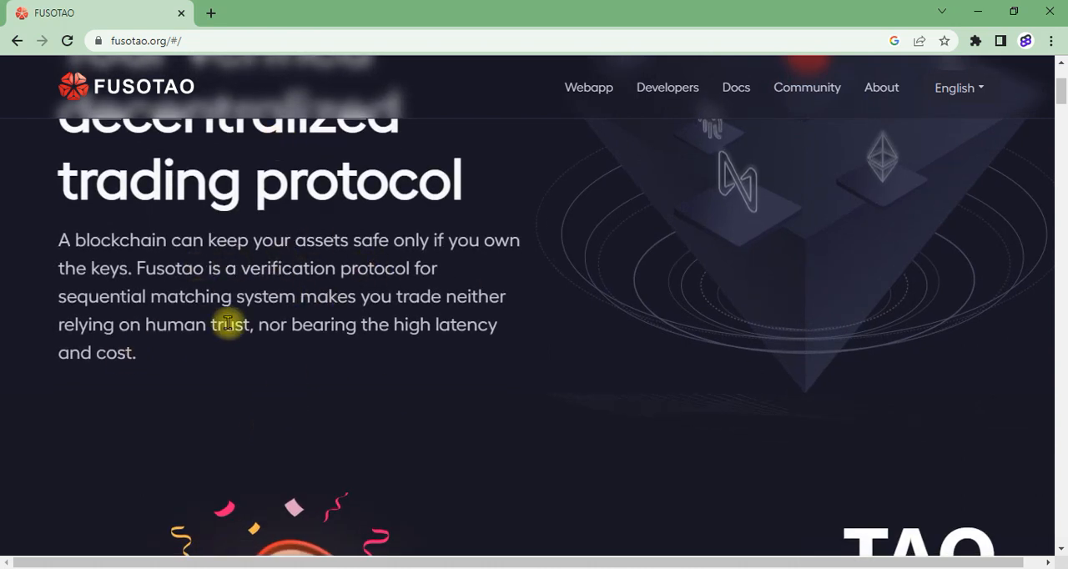
{"action": "mouse_move", "coordinate": [461, 324]}
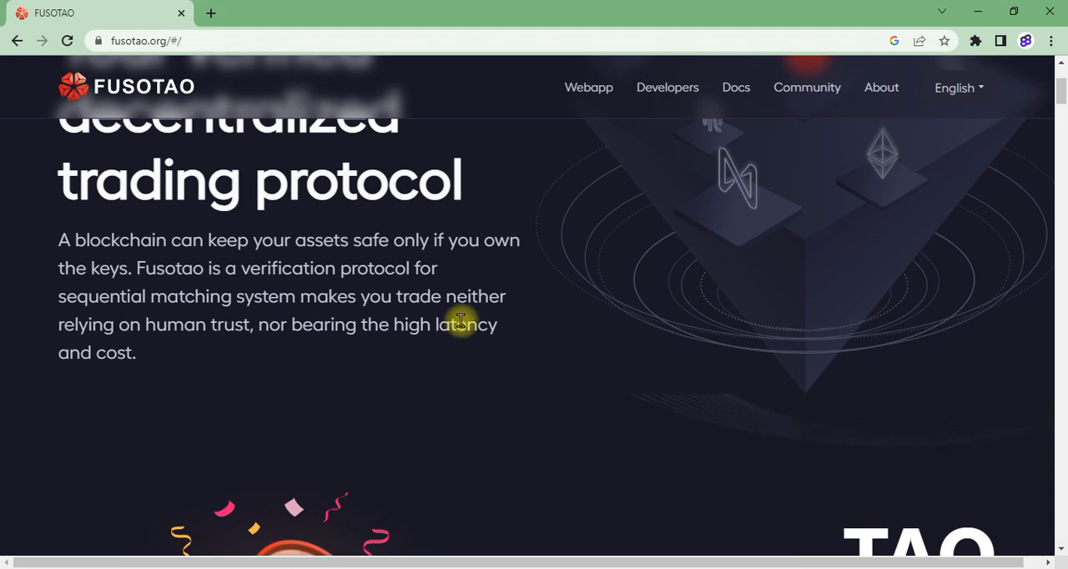
{"action": "scroll", "scroll_direction": "down", "scroll_amount": 3}
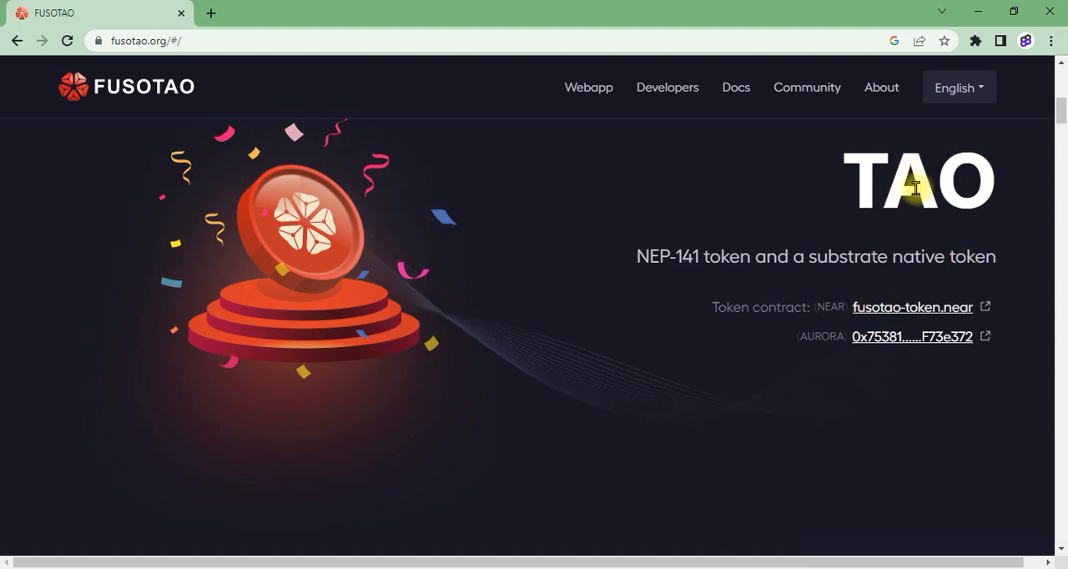
{"action": "mouse_move", "coordinate": [682, 251]}
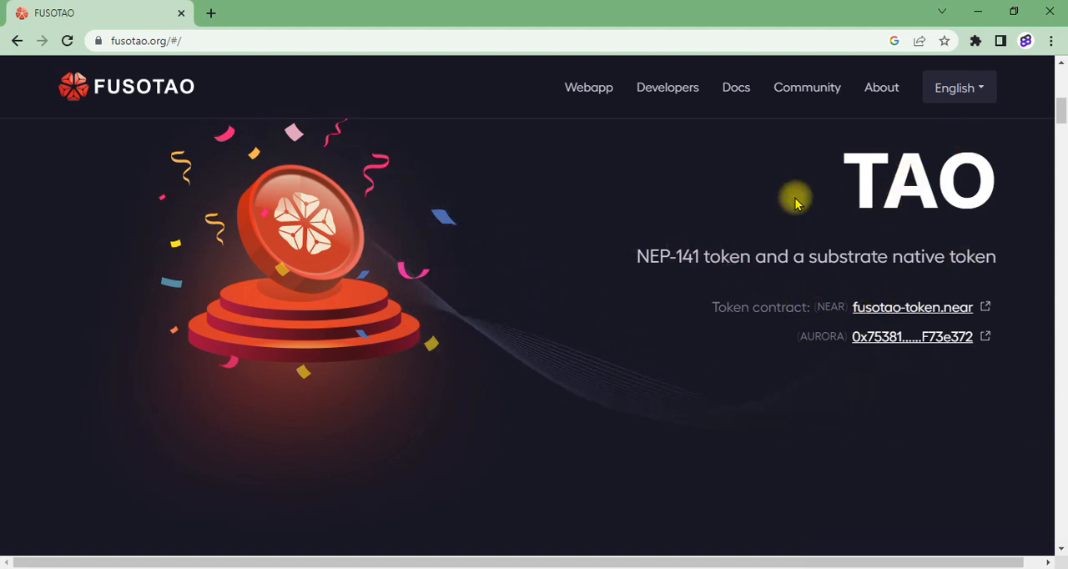
{"action": "mouse_move", "coordinate": [884, 237]}
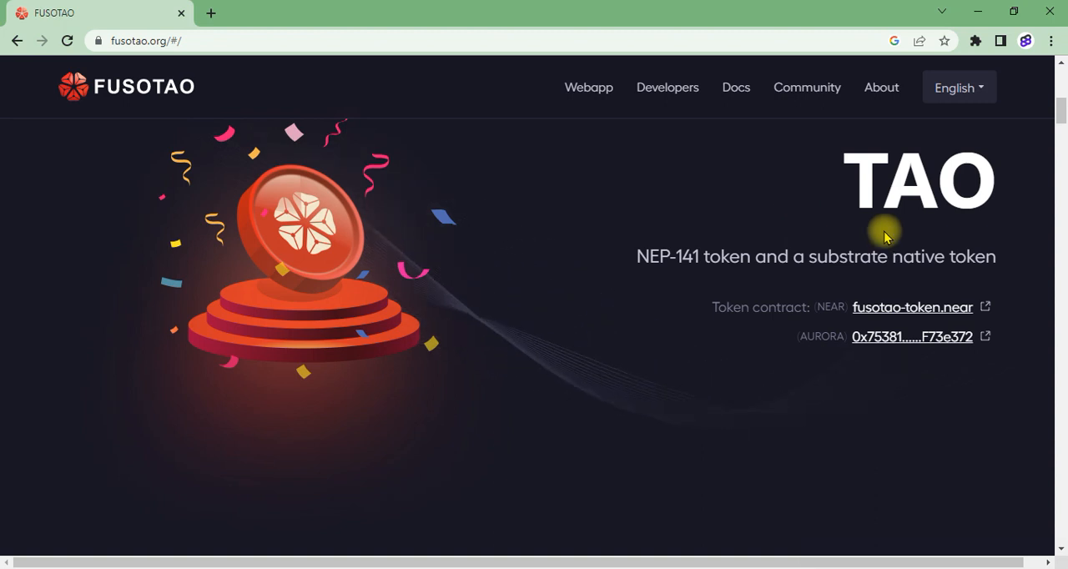
- Reach the launch sale cards and step the row forward to SmartPad, then back to WannaSwap
{"action": "scroll", "scroll_direction": "down", "scroll_amount": 3}
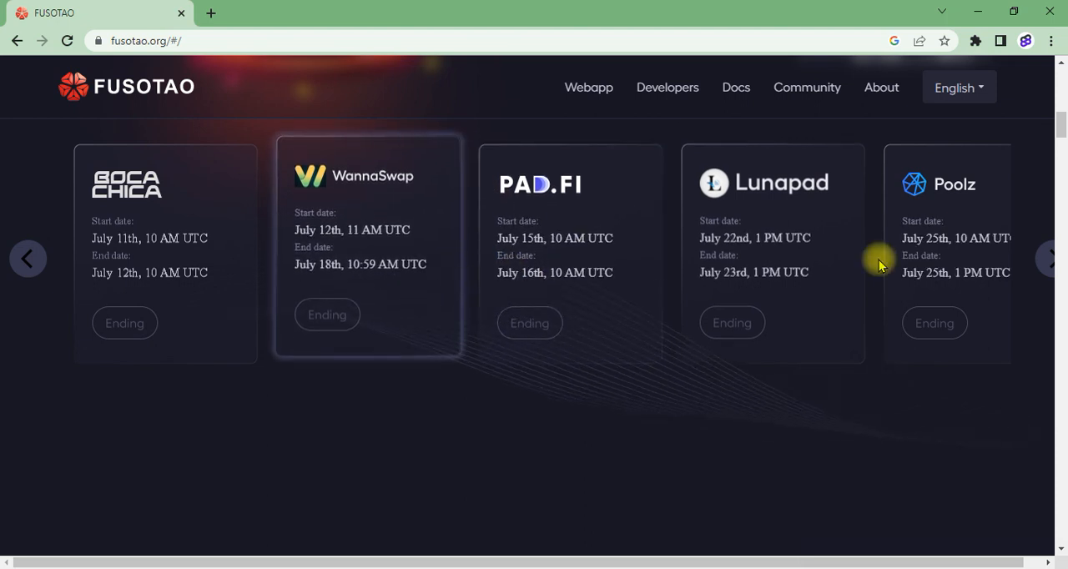
{"action": "left_click", "coordinate": [1049, 258]}
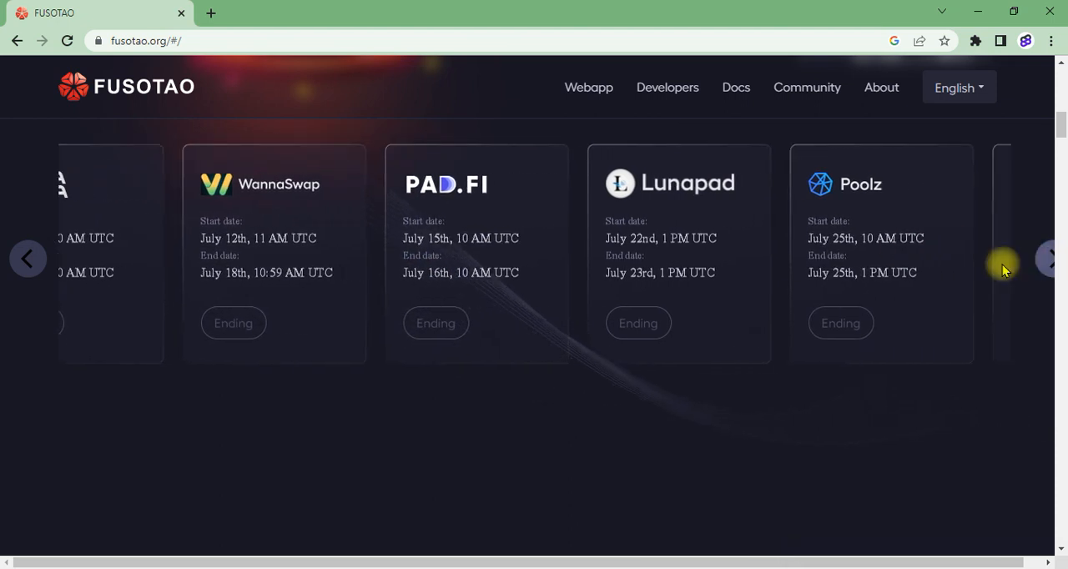
{"action": "left_click", "coordinate": [1044, 259]}
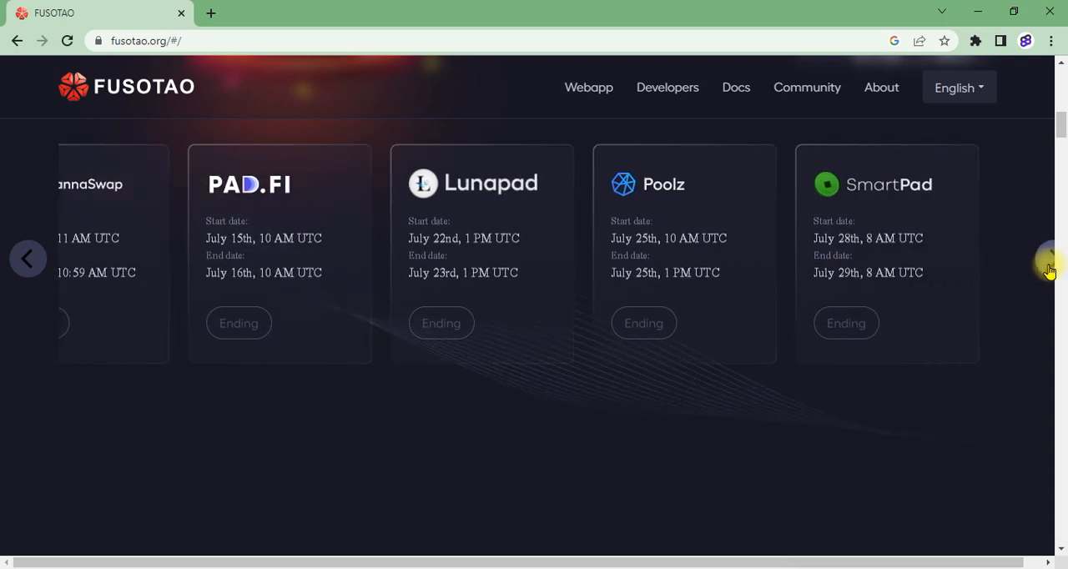
{"action": "mouse_move", "coordinate": [26, 259]}
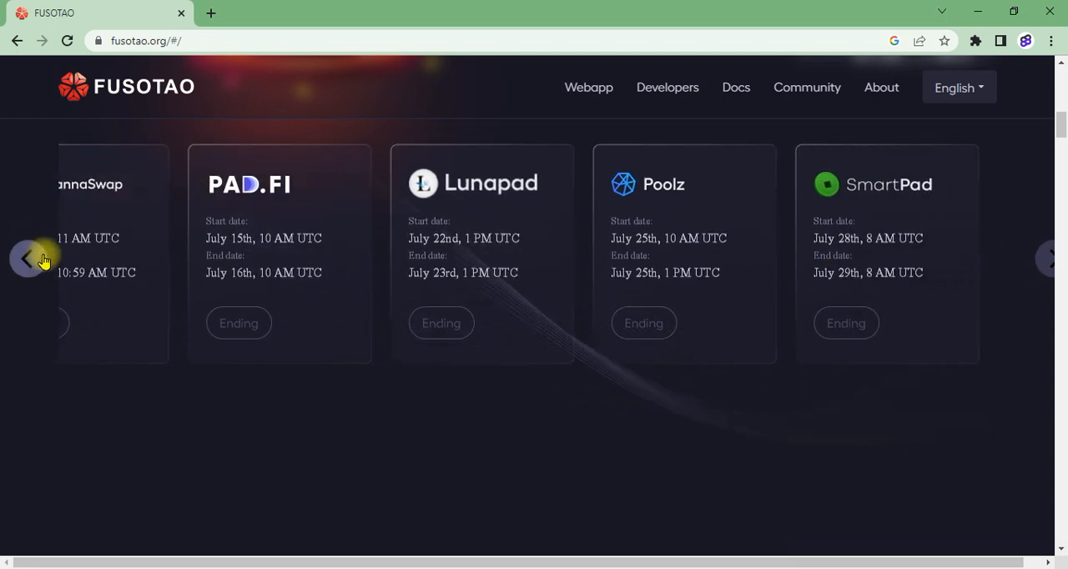
{"action": "left_click", "coordinate": [27, 259]}
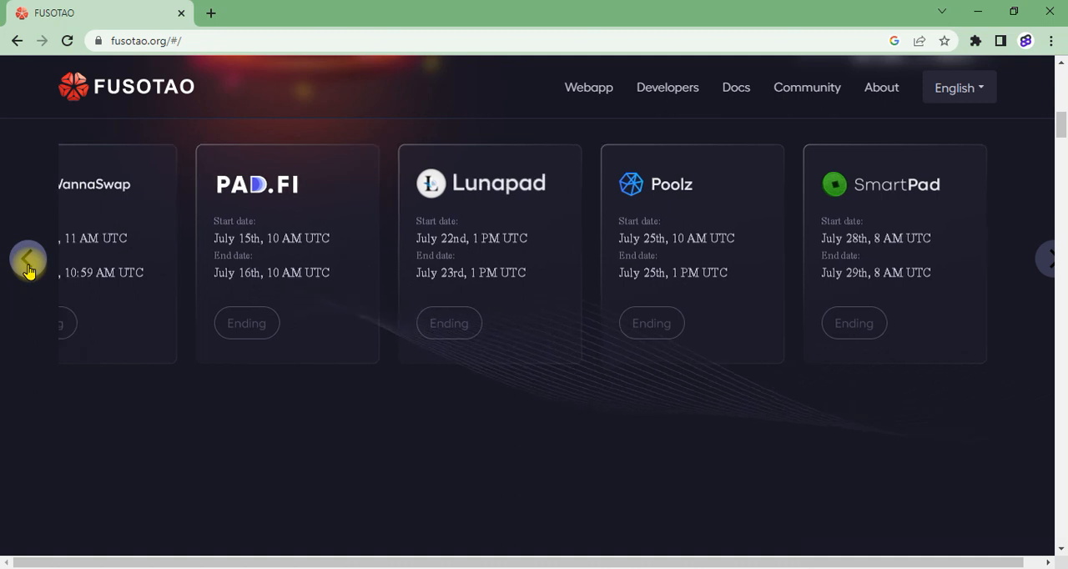
{"action": "left_click", "coordinate": [27, 260]}
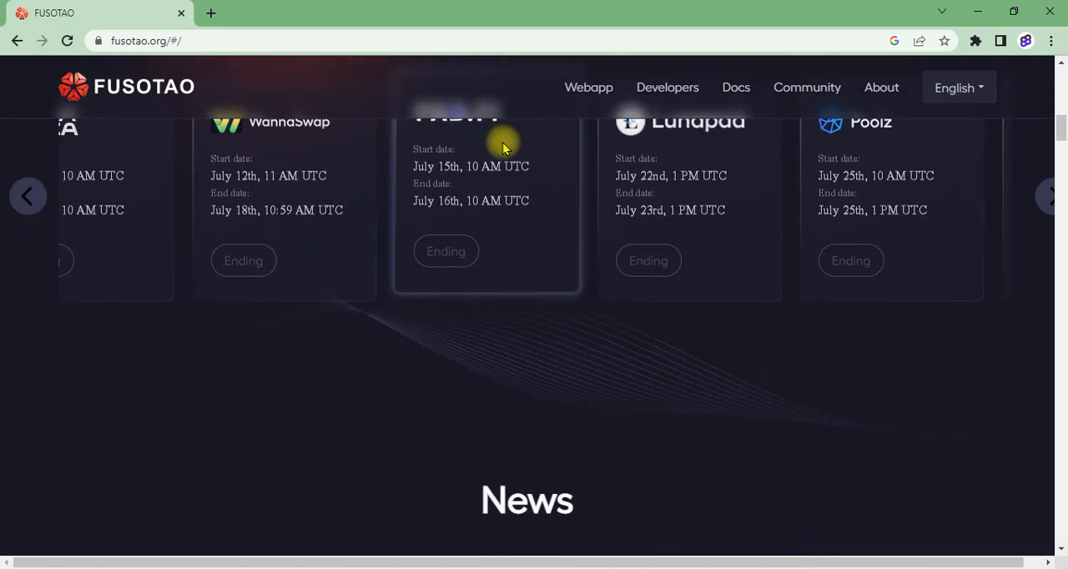
- Scroll down to the News section's Yahoo, FAQs and Benefits article cards
{"action": "scroll", "scroll_direction": "down", "scroll_amount": 3}
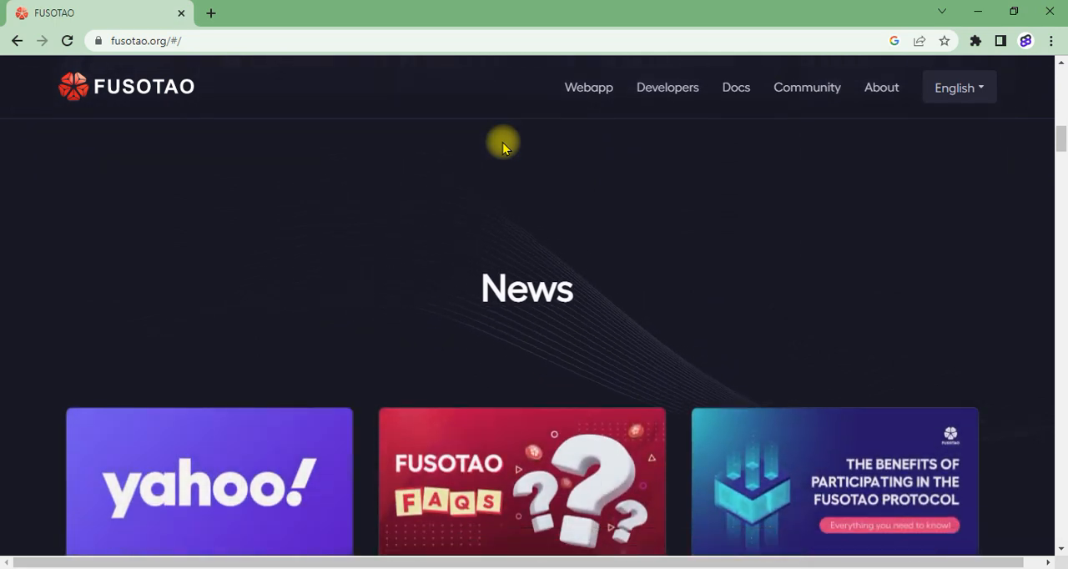
{"action": "scroll", "scroll_direction": "down", "scroll_amount": 3}
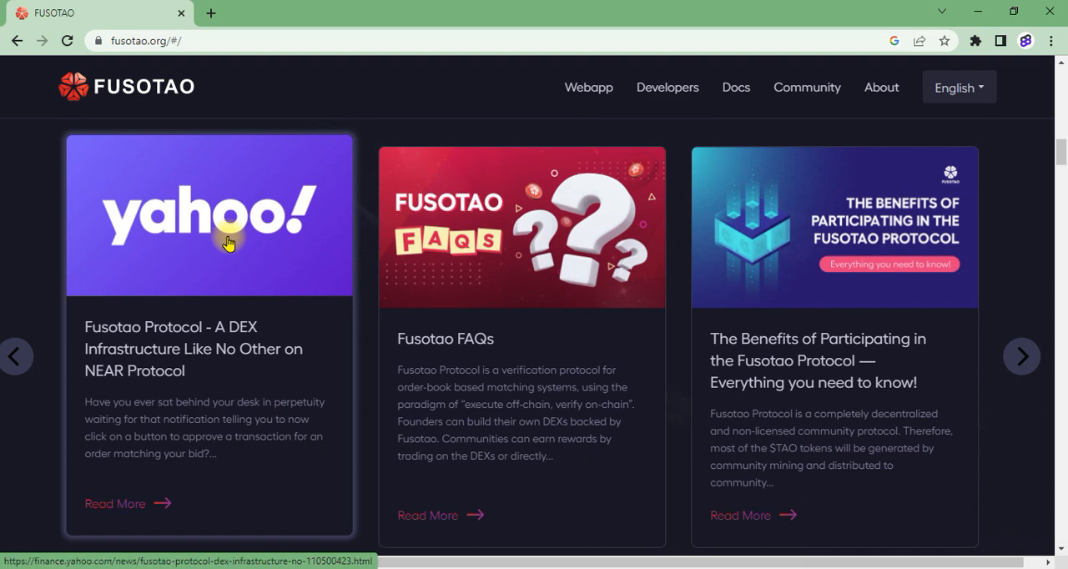
{"action": "mouse_move", "coordinate": [554, 267]}
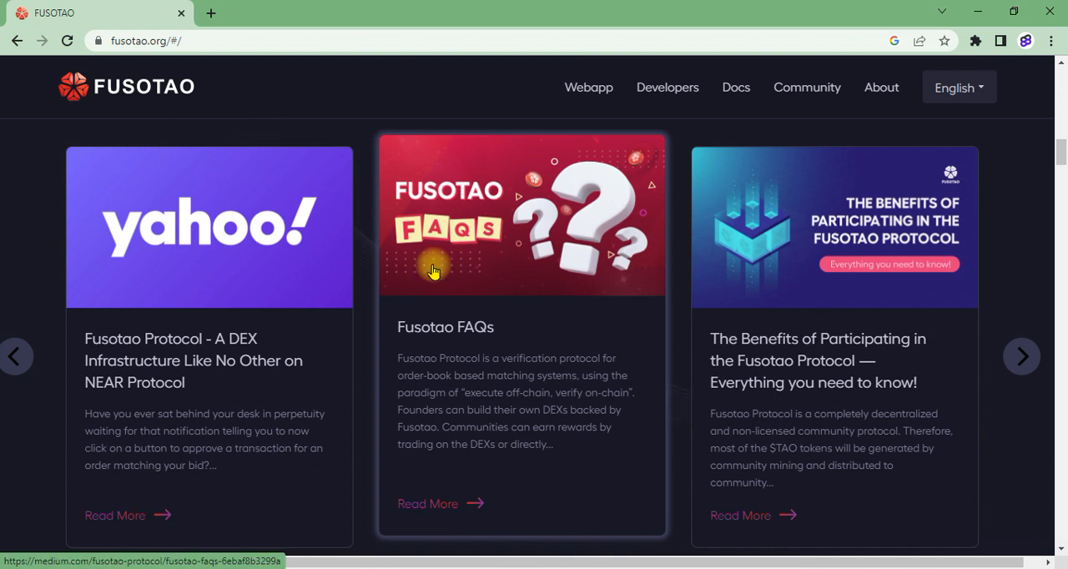
{"action": "mouse_move", "coordinate": [548, 349]}
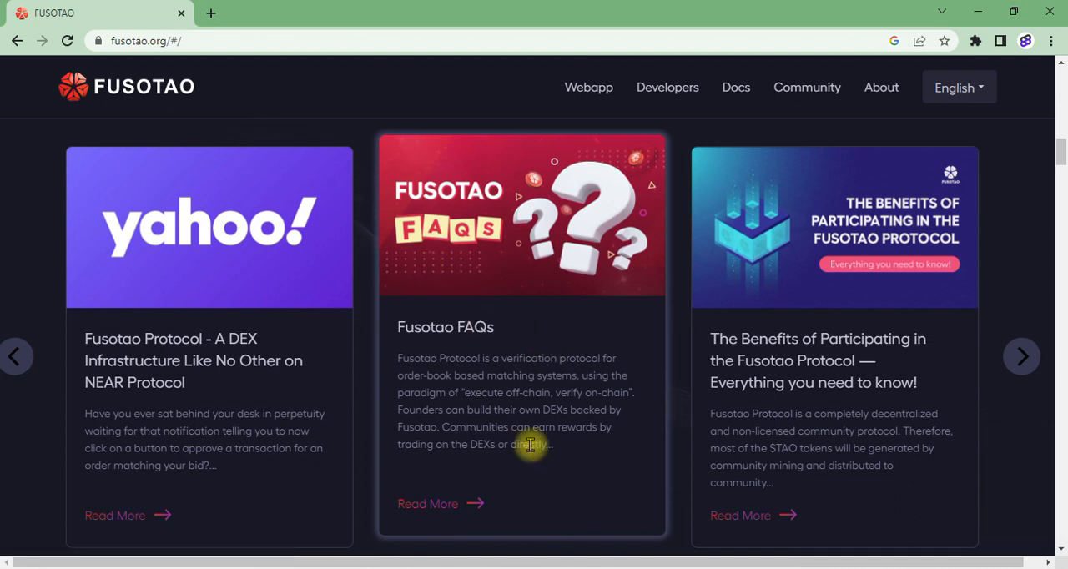
{"action": "mouse_move", "coordinate": [547, 407]}
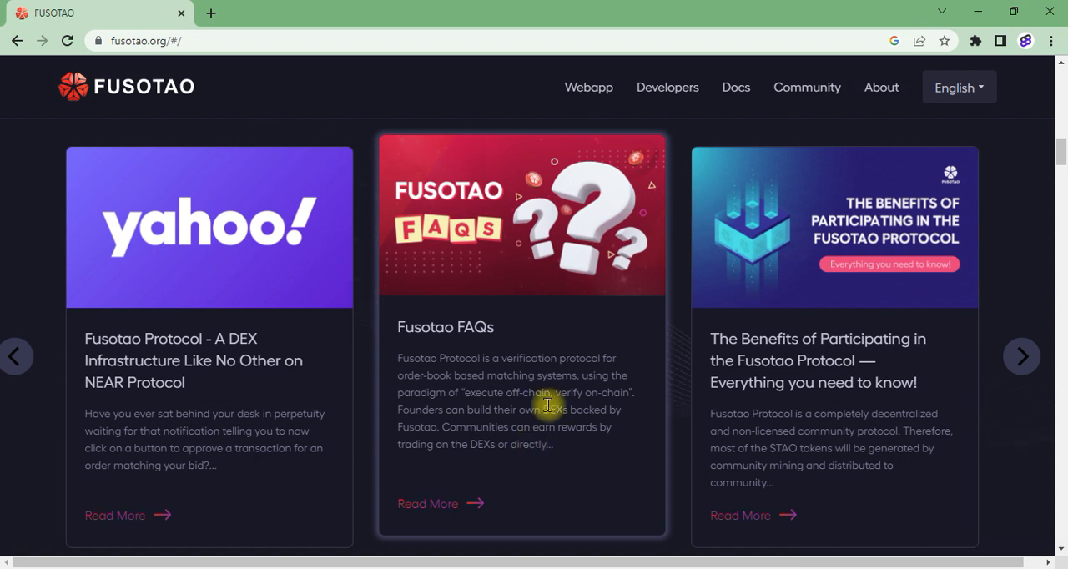
{"action": "mouse_move", "coordinate": [547, 371]}
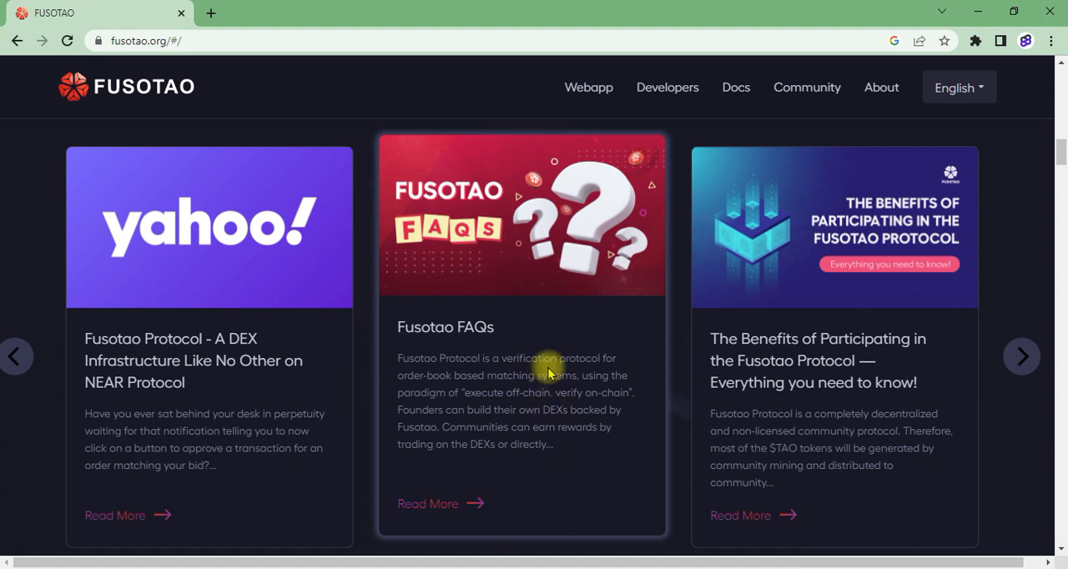
{"action": "scroll", "scroll_direction": "down", "scroll_amount": 3}
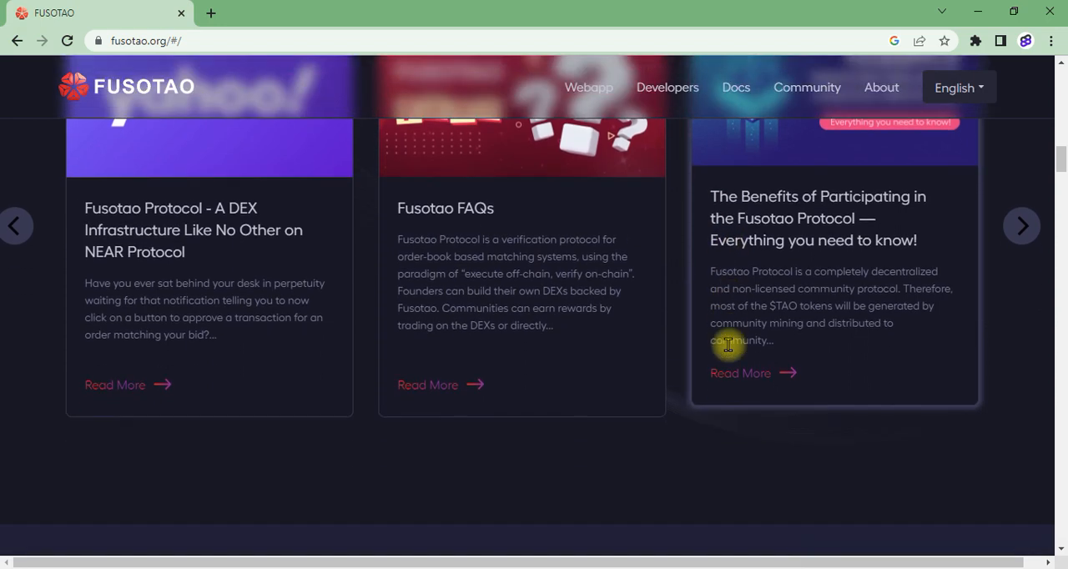
- Adjust the view so the three What is Fusotao feature cards are fully visible
{"action": "scroll", "scroll_direction": "up", "scroll_amount": 3}
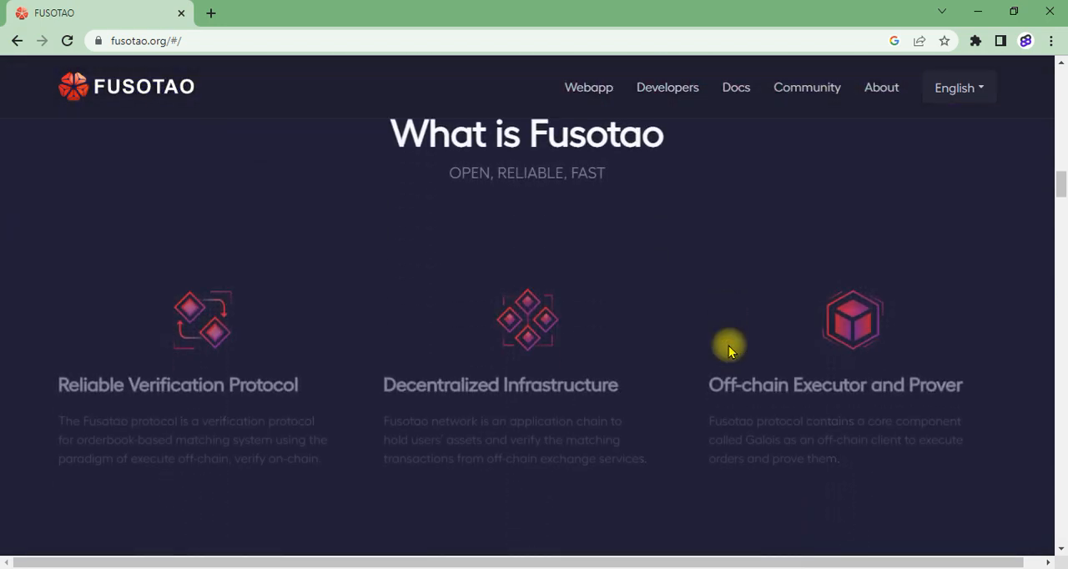
{"action": "scroll", "scroll_direction": "down", "scroll_amount": 3}
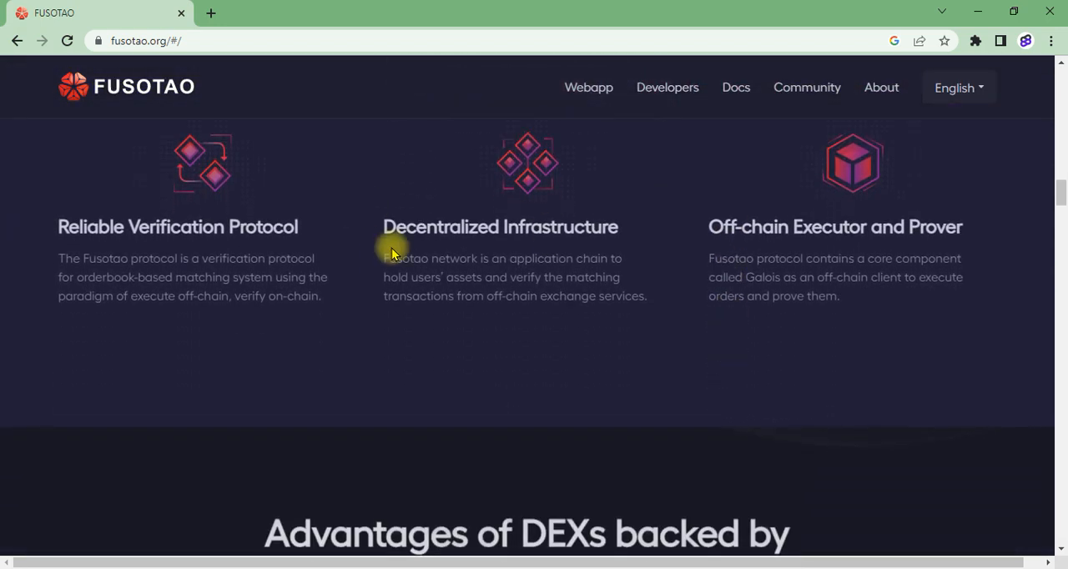
{"action": "scroll", "scroll_direction": "down", "scroll_amount": 3}
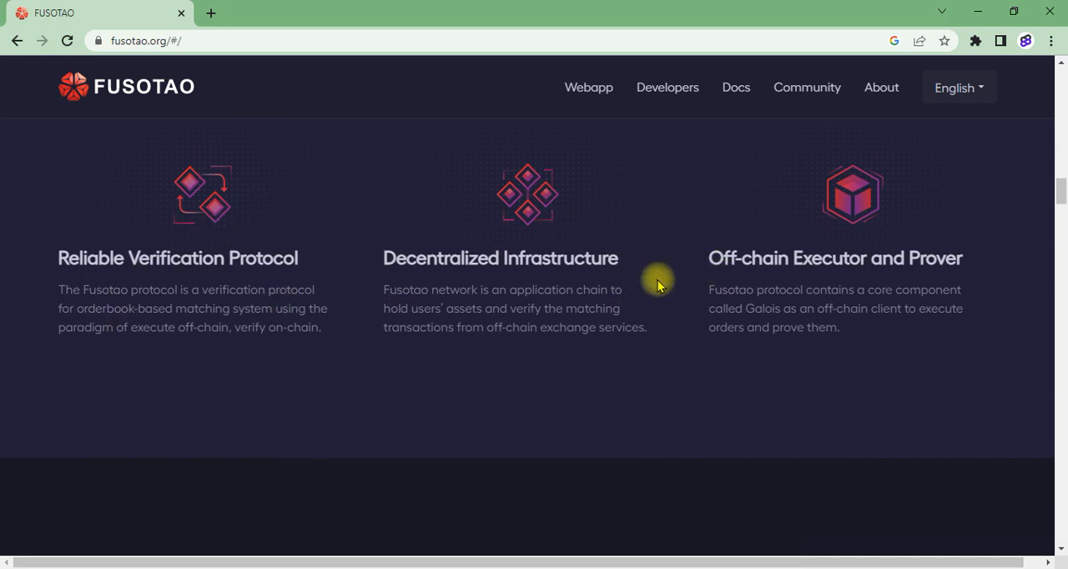
{"action": "mouse_move", "coordinate": [745, 287]}
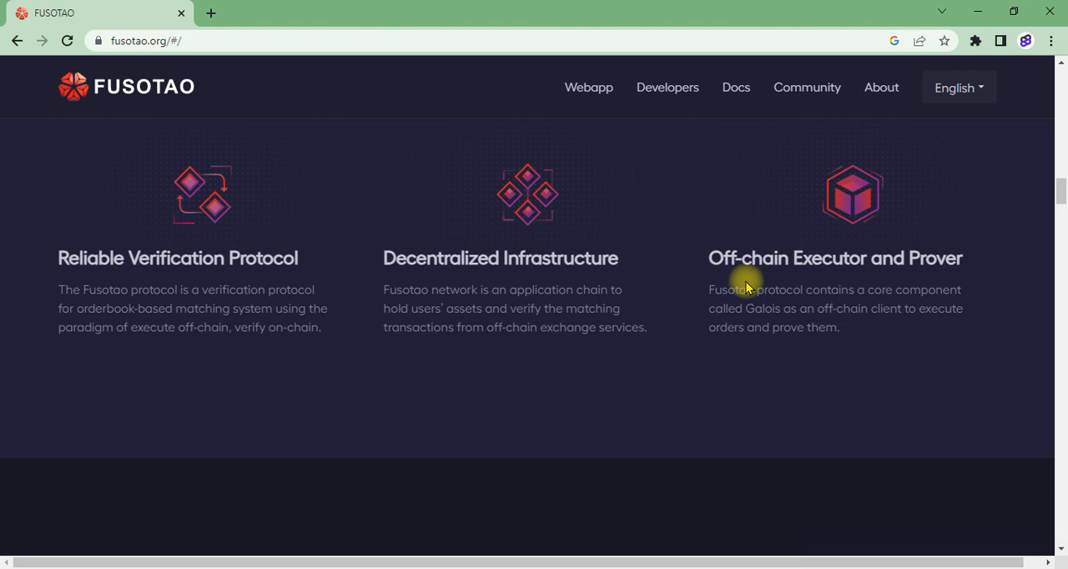
{"action": "scroll", "scroll_direction": "down", "scroll_amount": 3}
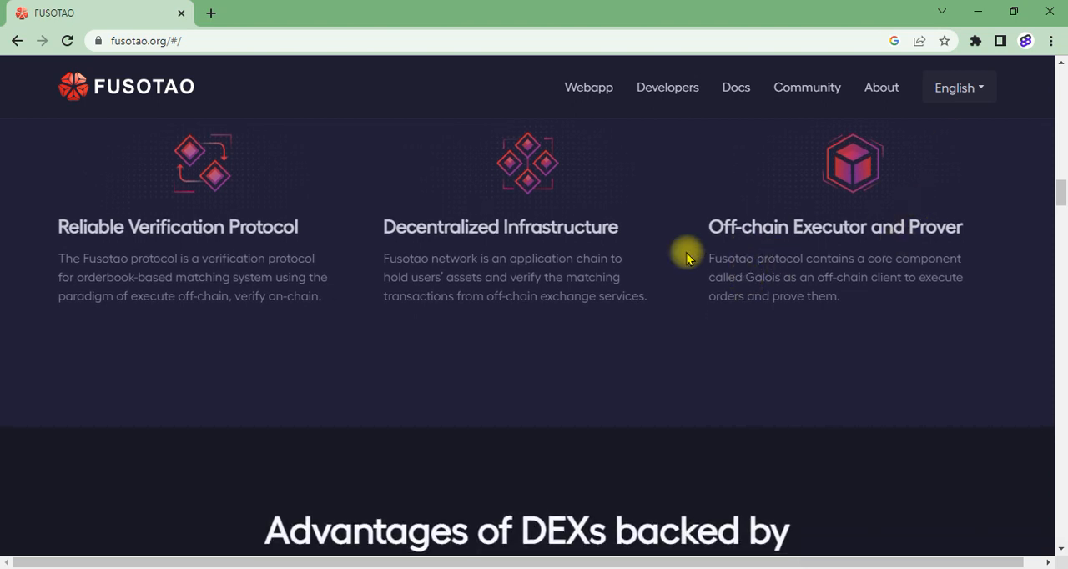
{"action": "mouse_move", "coordinate": [559, 254]}
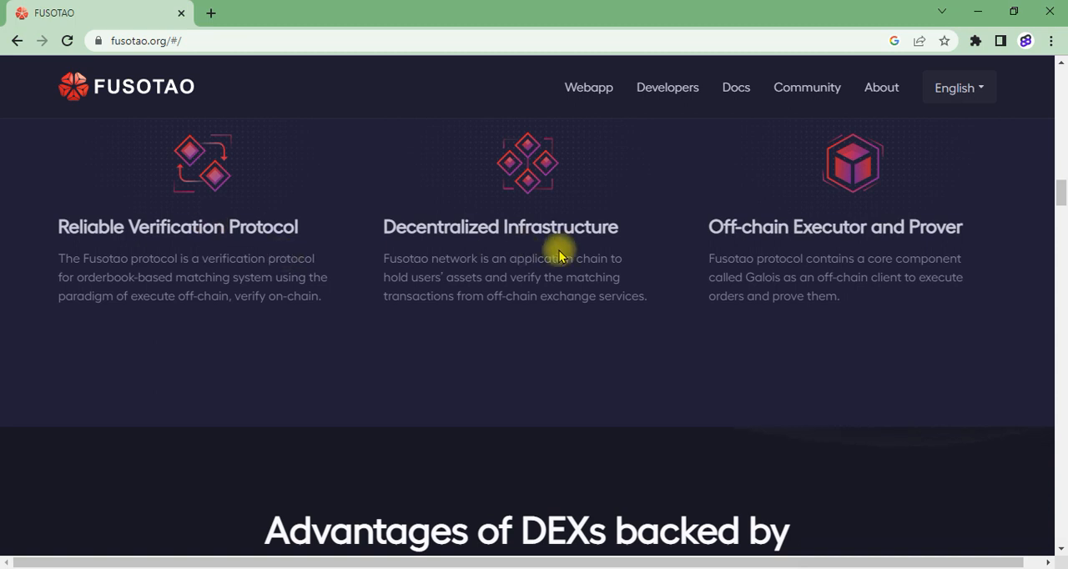
{"action": "mouse_move", "coordinate": [217, 232]}
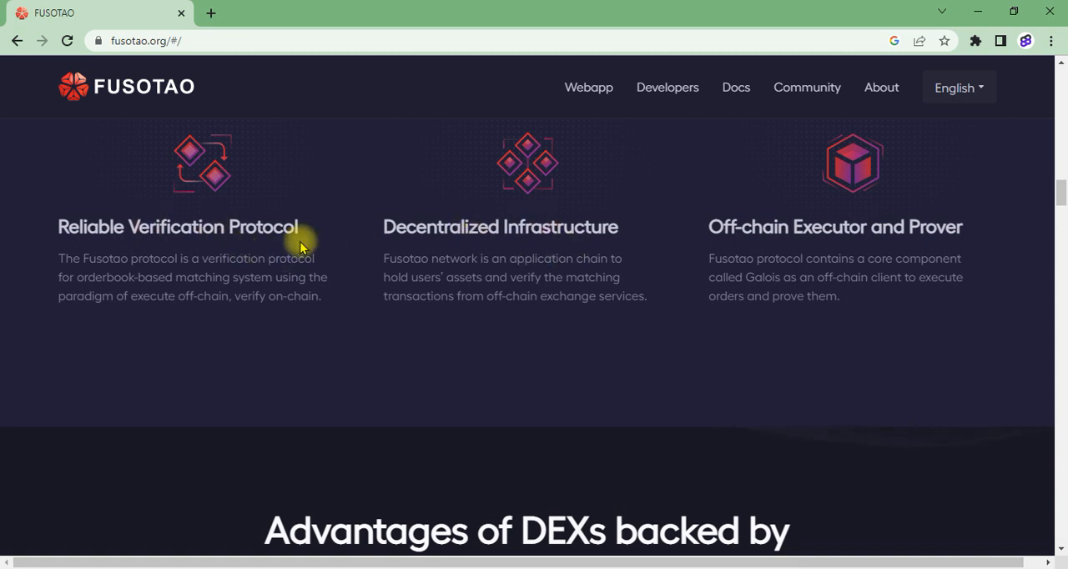
{"action": "mouse_move", "coordinate": [281, 342]}
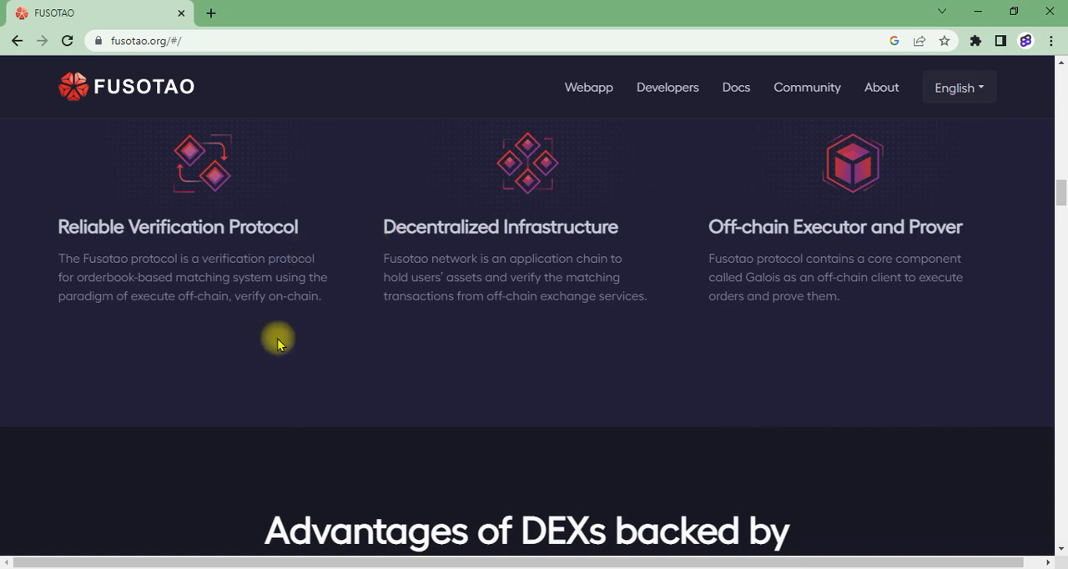
- Scroll down to the six DEX advantage items including 0 gas fee and Orderbook based
{"action": "scroll", "scroll_direction": "down", "scroll_amount": 3}
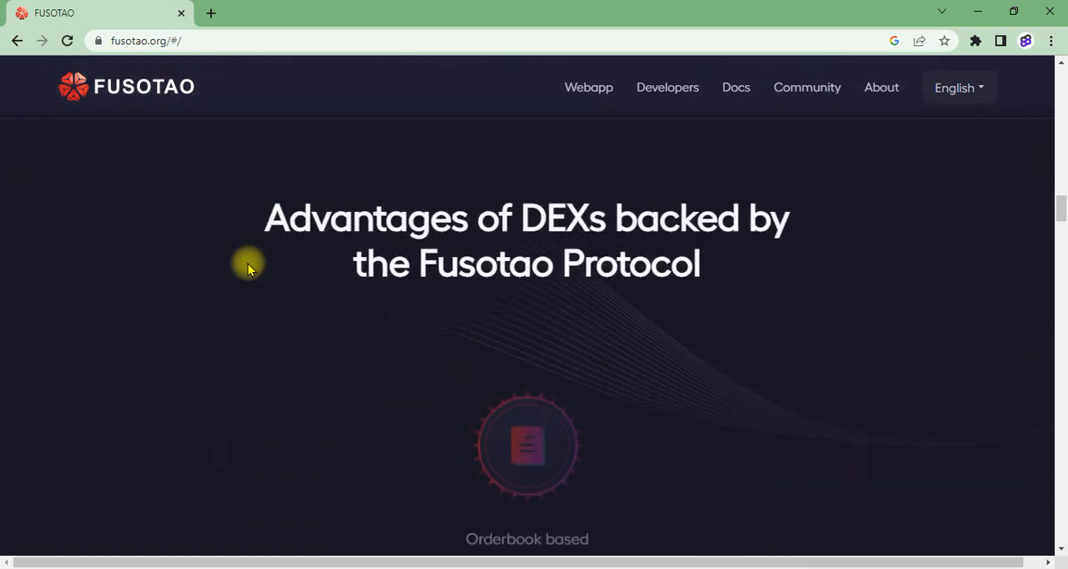
{"action": "scroll", "scroll_direction": "down", "scroll_amount": 3}
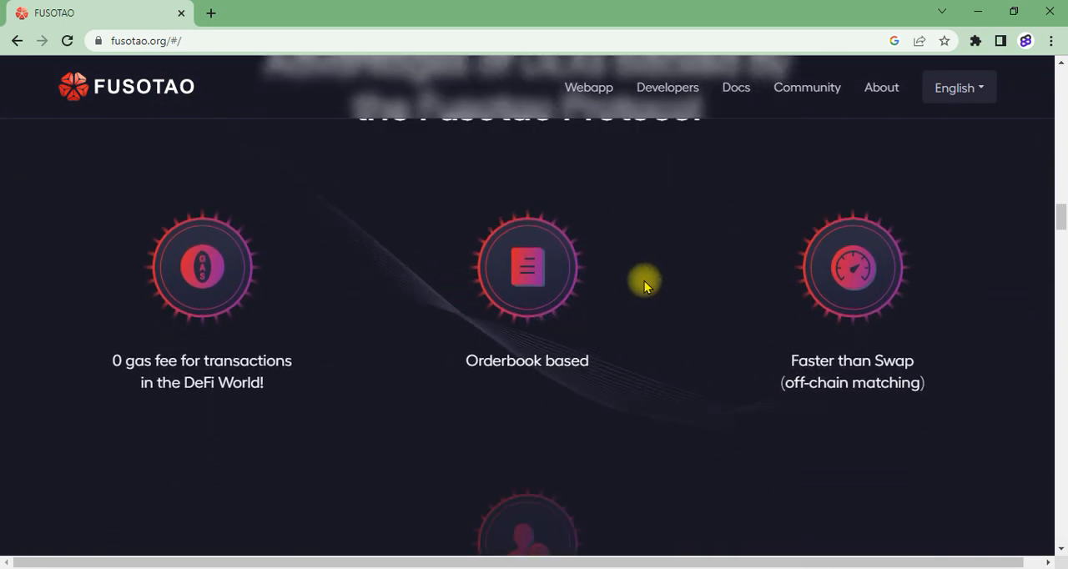
{"action": "scroll", "scroll_direction": "down", "scroll_amount": 3}
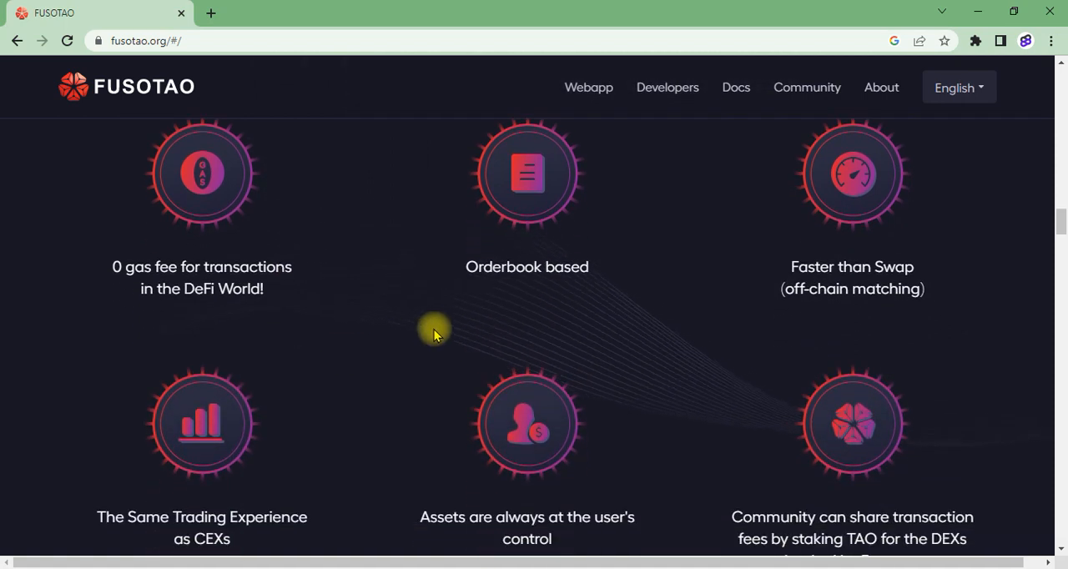
{"action": "mouse_move", "coordinate": [531, 354]}
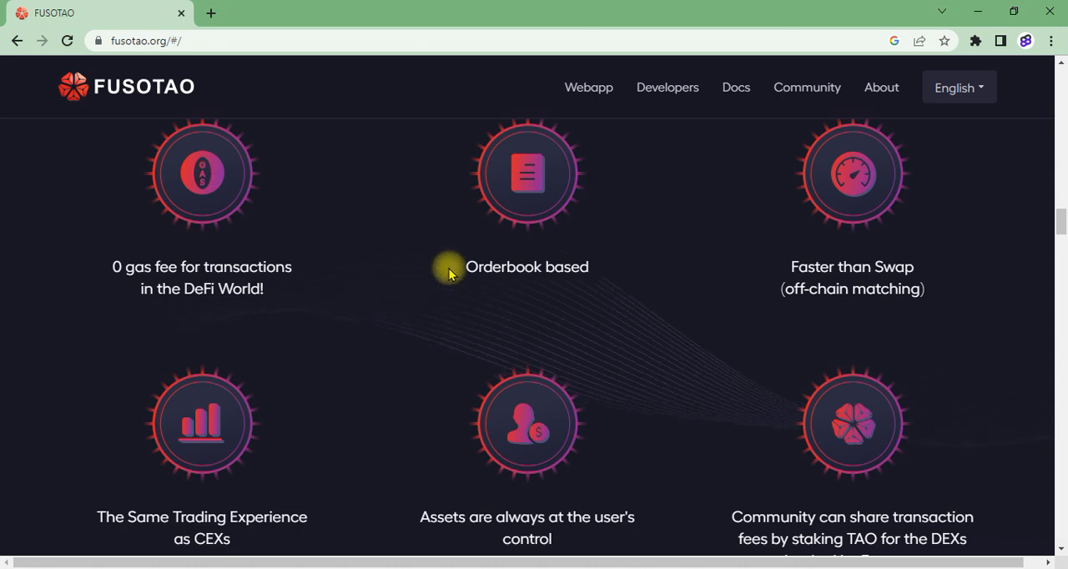
{"action": "mouse_move", "coordinate": [526, 287]}
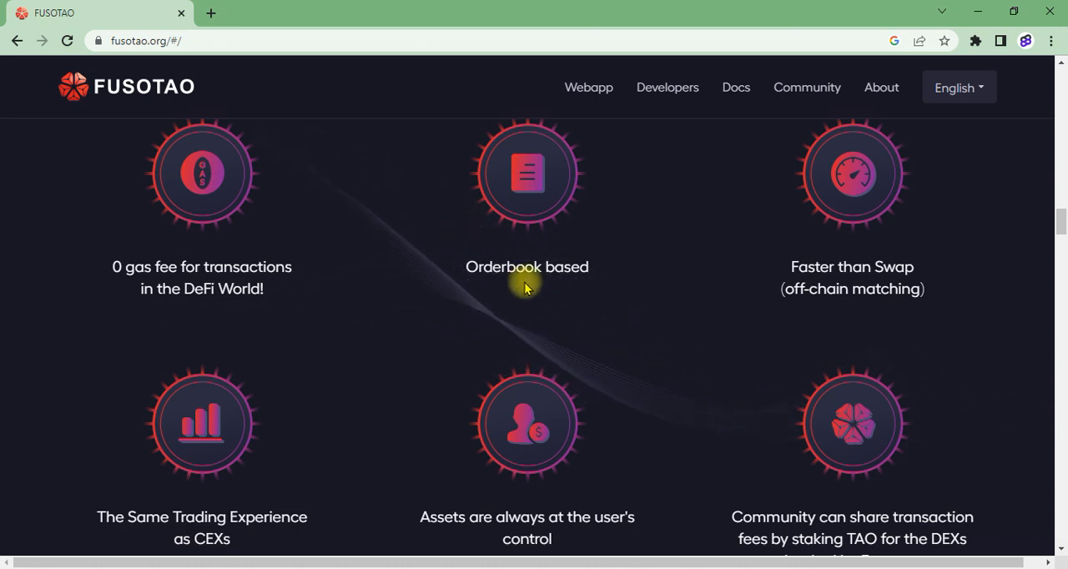
{"action": "mouse_move", "coordinate": [527, 251]}
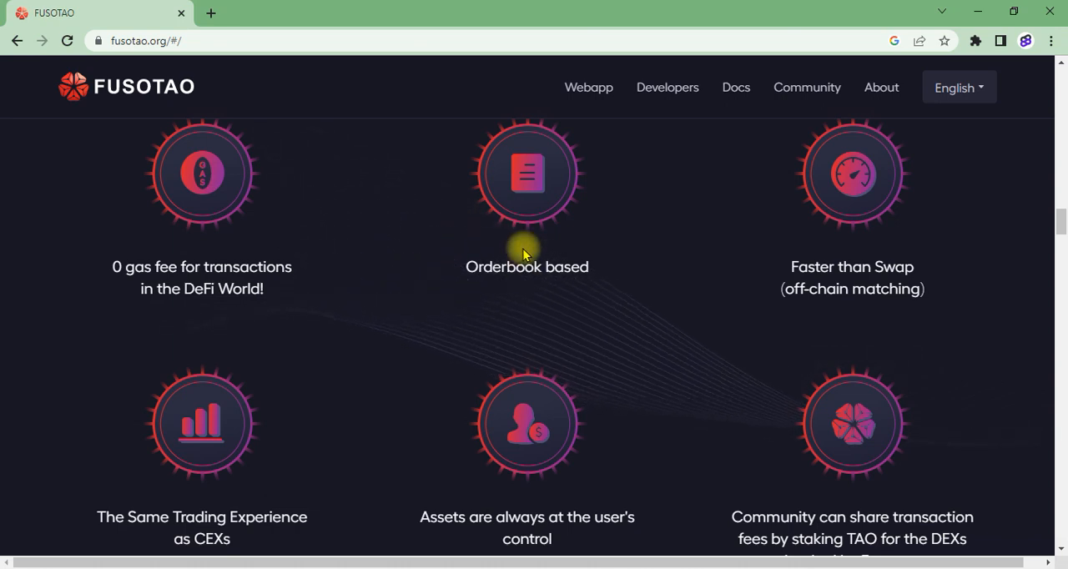
{"action": "scroll", "scroll_direction": "down", "scroll_amount": 3}
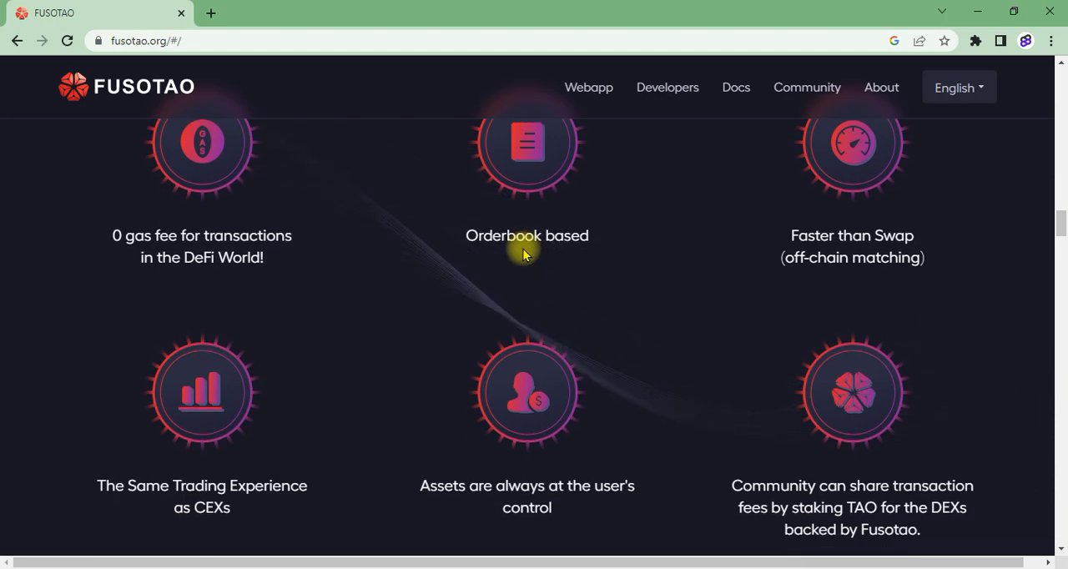
{"action": "scroll", "scroll_direction": "down", "scroll_amount": 3}
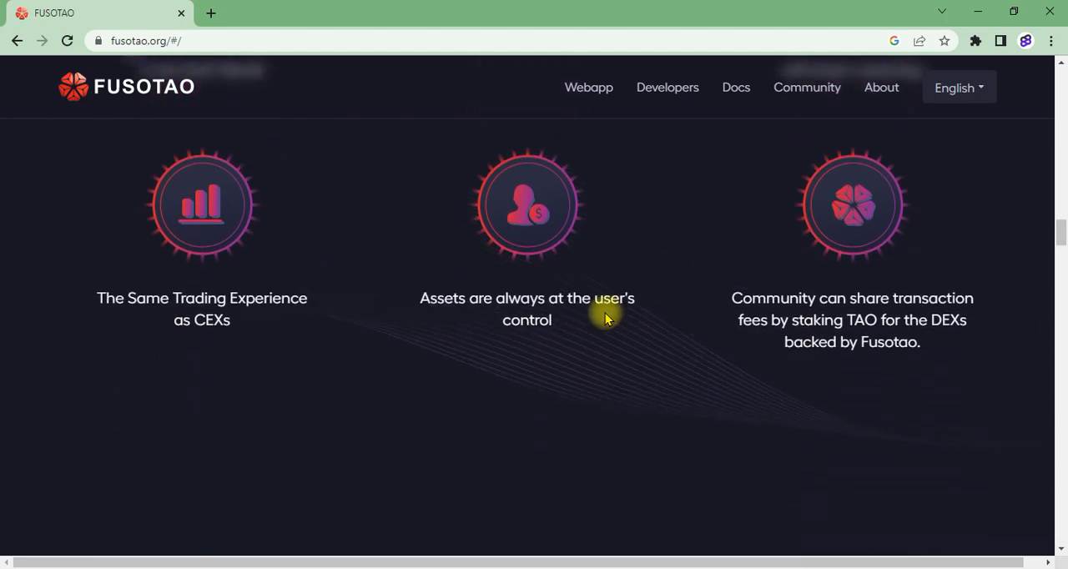
- Scroll down until the AMM, ZK-Proof and FUSOTAO DEX cost comparison table is fully visible
{"action": "scroll", "scroll_direction": "down", "scroll_amount": 3}
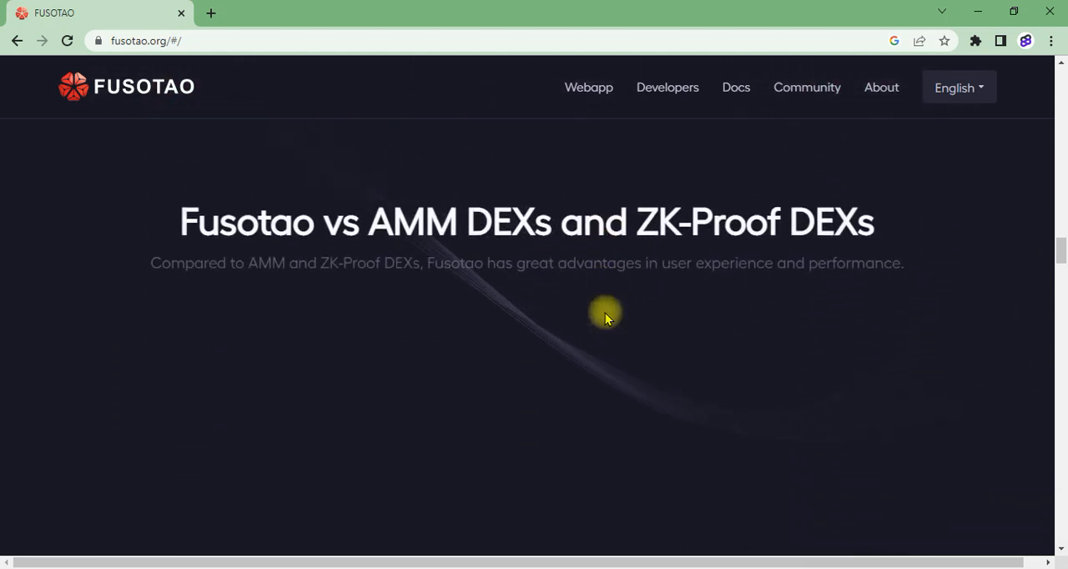
{"action": "scroll", "scroll_direction": "down", "scroll_amount": 3}
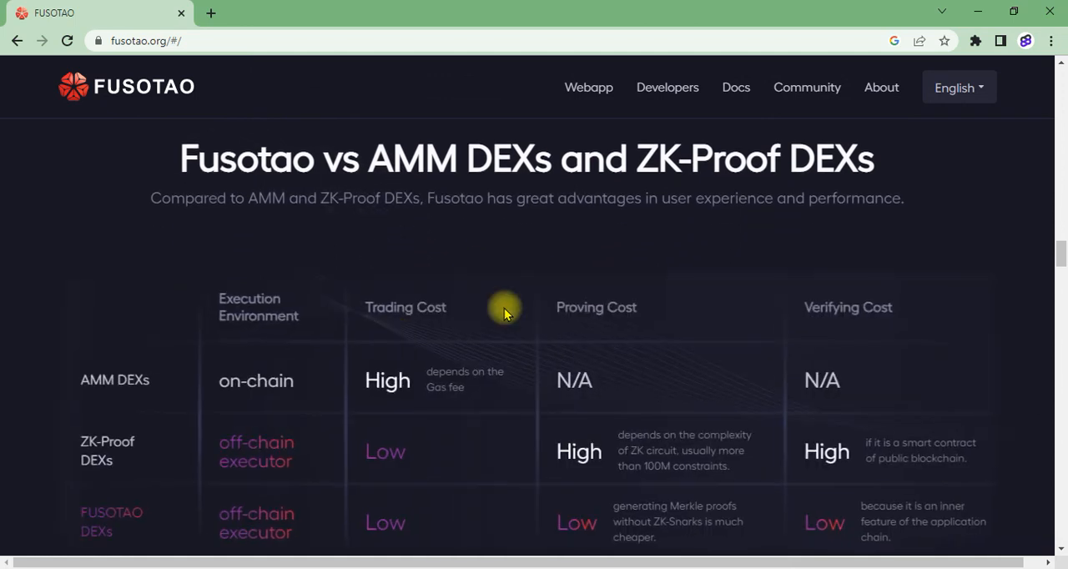
{"action": "mouse_move", "coordinate": [290, 297]}
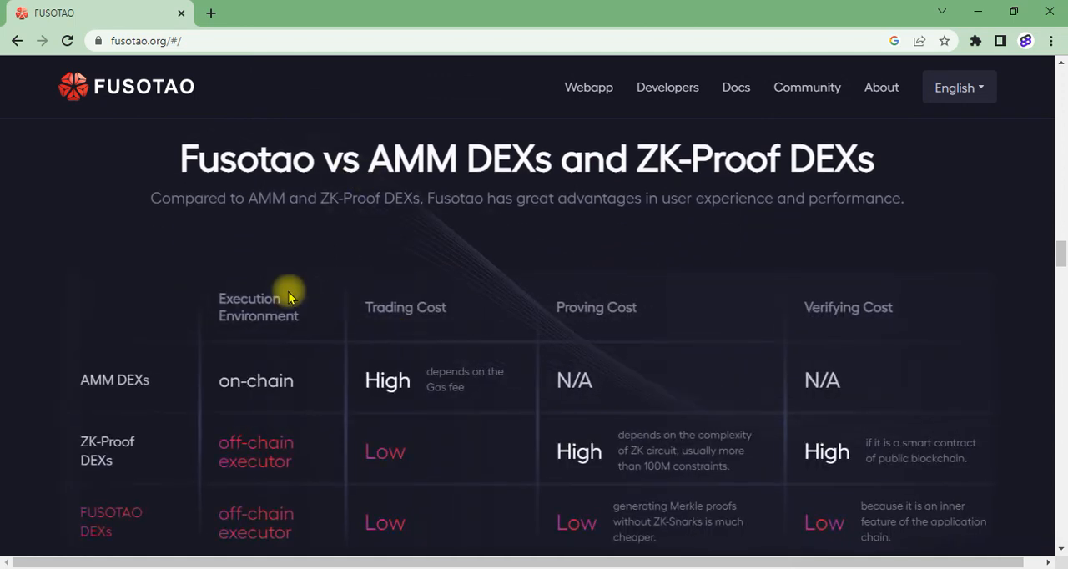
{"action": "scroll", "scroll_direction": "down", "scroll_amount": 3}
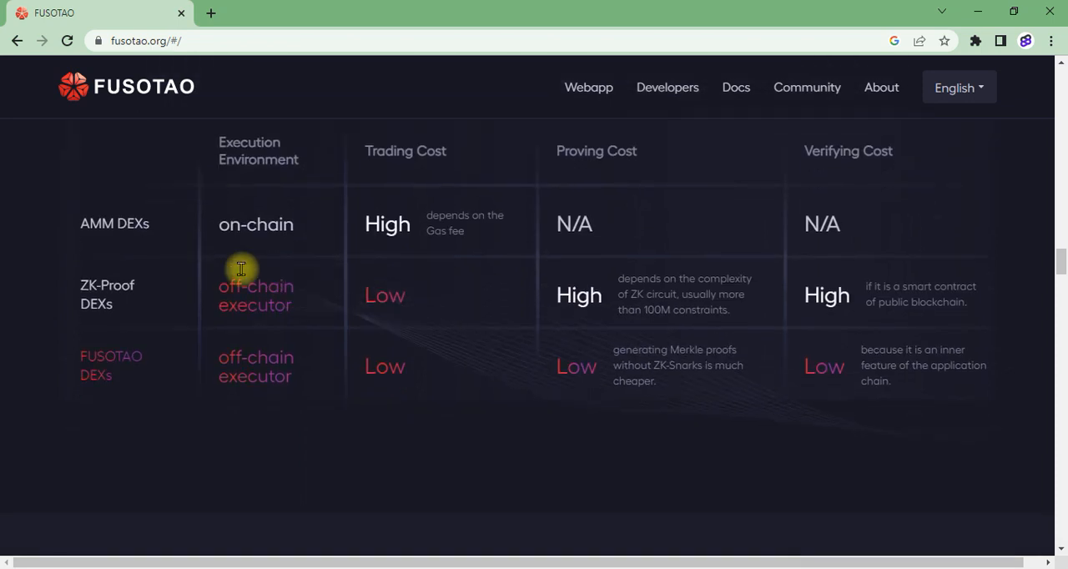
{"action": "mouse_move", "coordinate": [316, 263]}
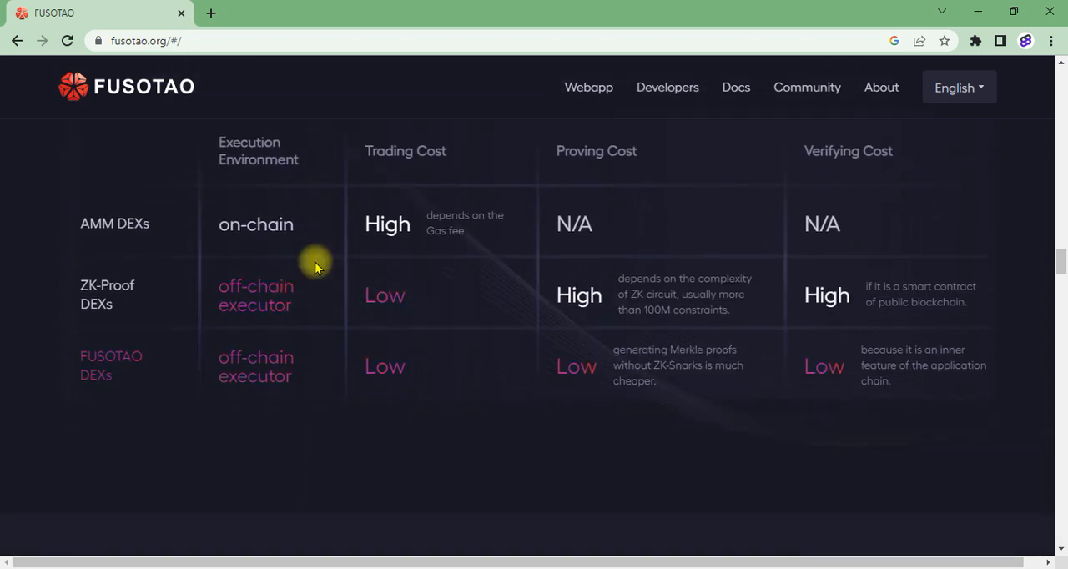
{"action": "mouse_move", "coordinate": [278, 232]}
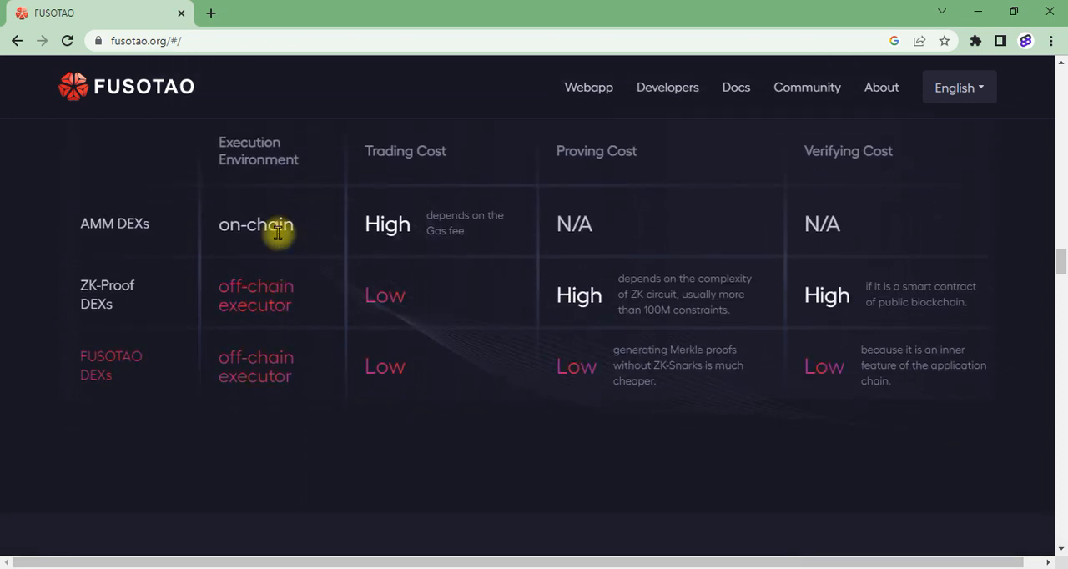
{"action": "mouse_move", "coordinate": [320, 315]}
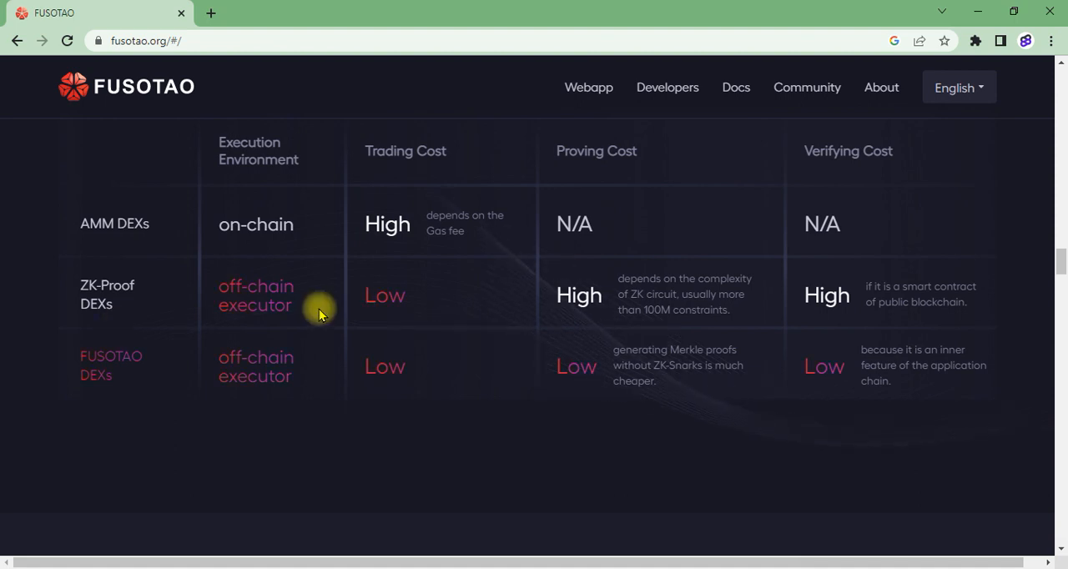
{"action": "mouse_move", "coordinate": [380, 322]}
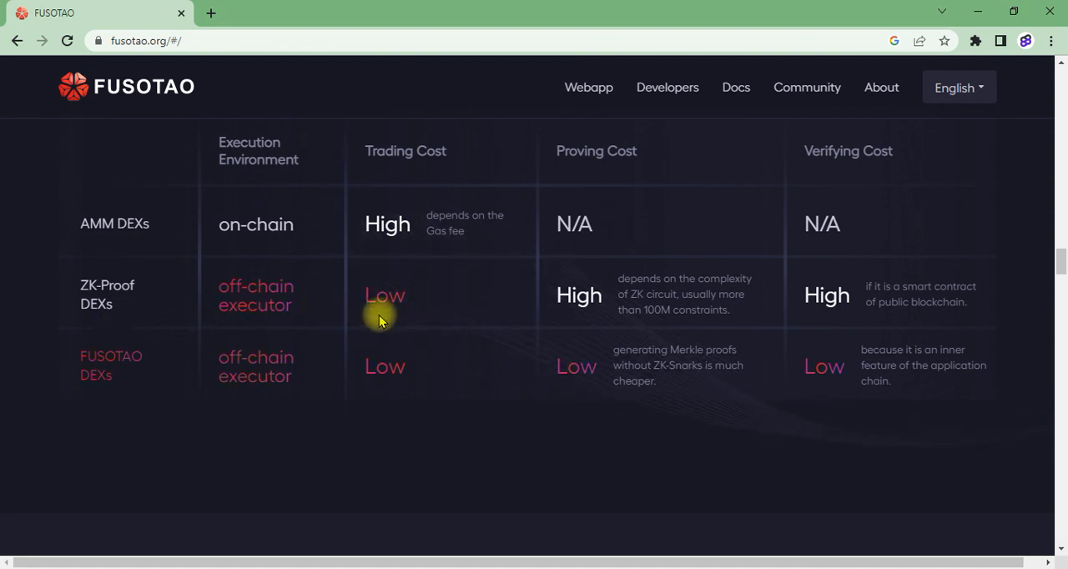
{"action": "mouse_move", "coordinate": [444, 303]}
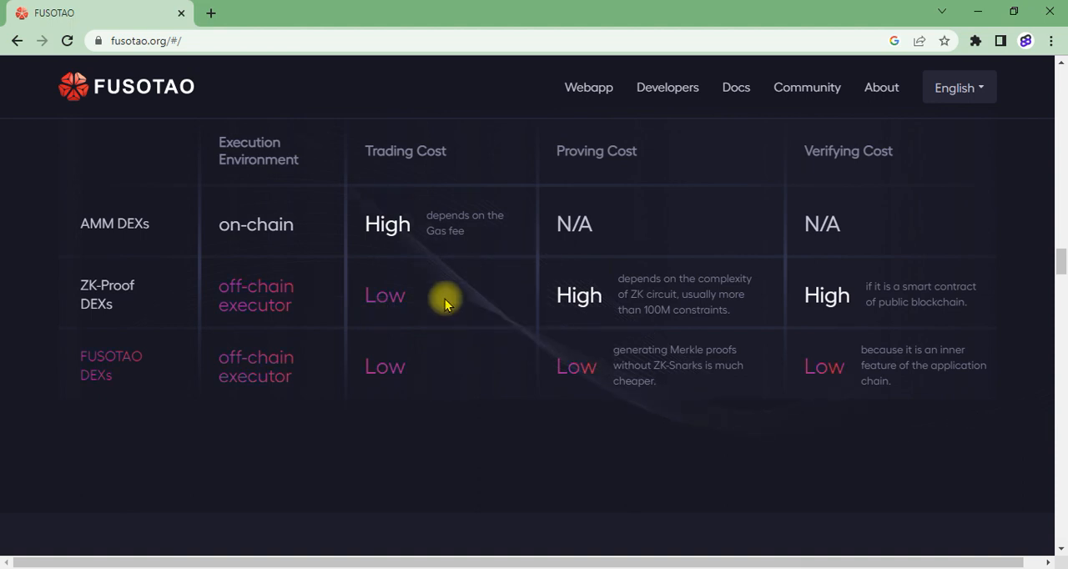
{"action": "mouse_move", "coordinate": [414, 217]}
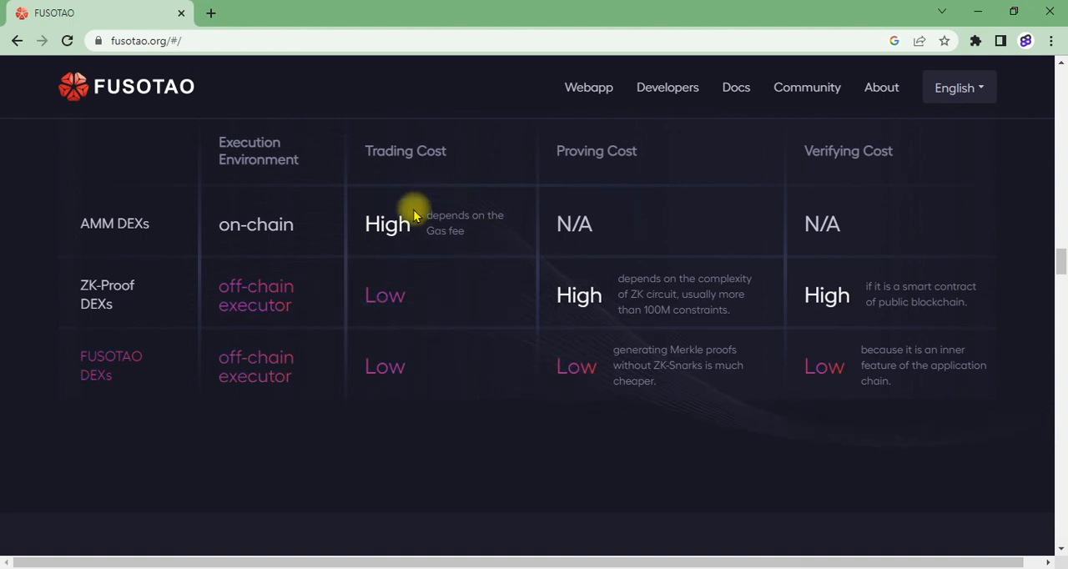
{"action": "mouse_move", "coordinate": [386, 231]}
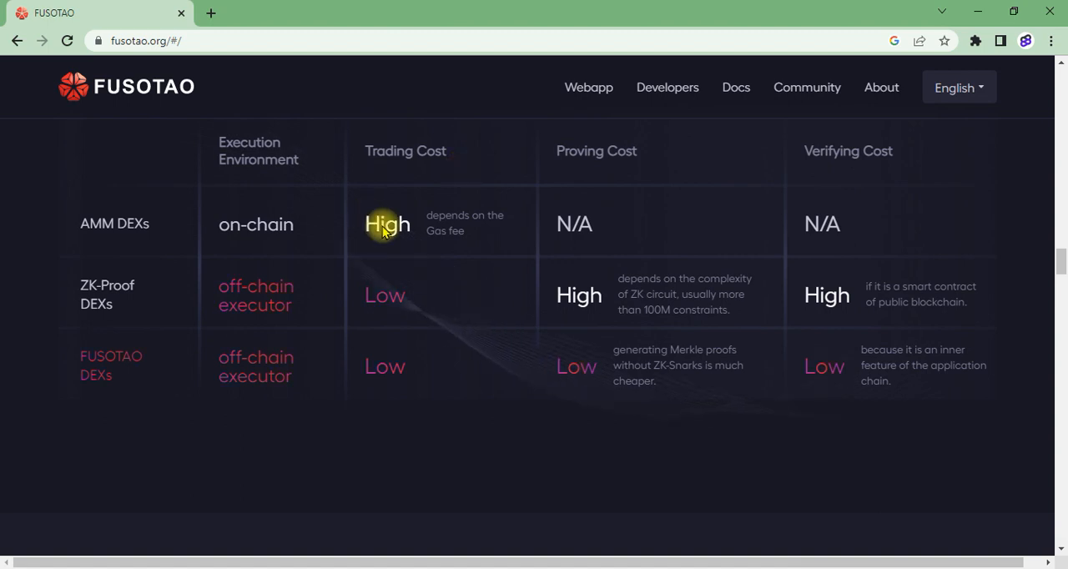
{"action": "mouse_move", "coordinate": [805, 153]}
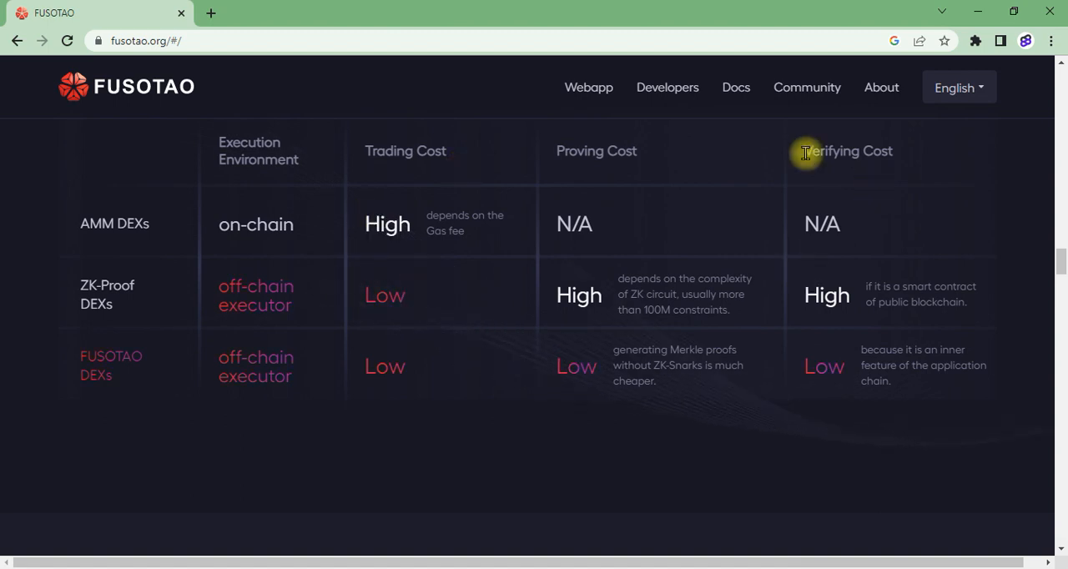
{"action": "mouse_move", "coordinate": [553, 257]}
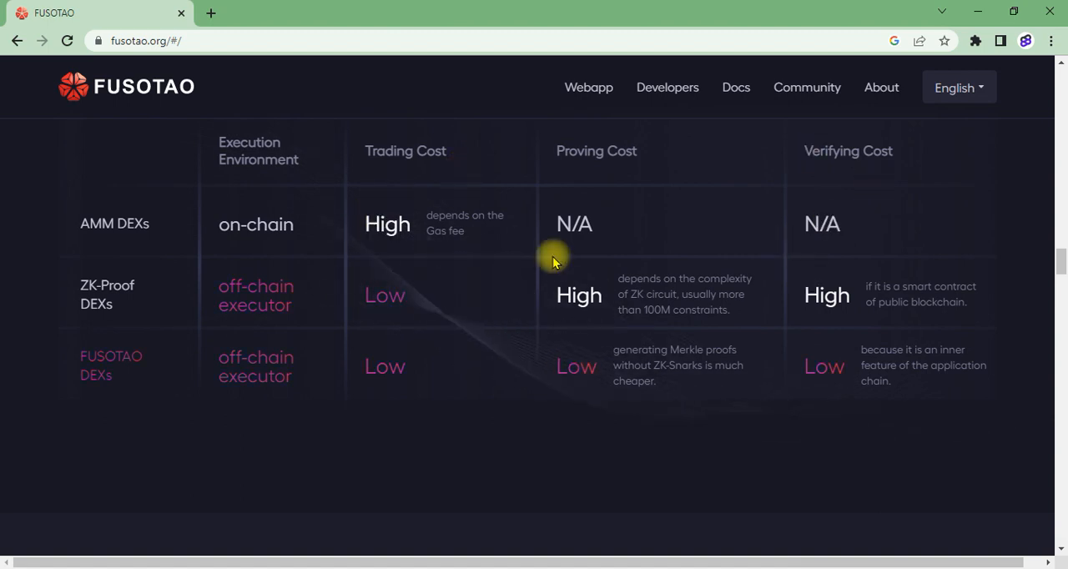
{"action": "scroll", "scroll_direction": "down", "scroll_amount": 3}
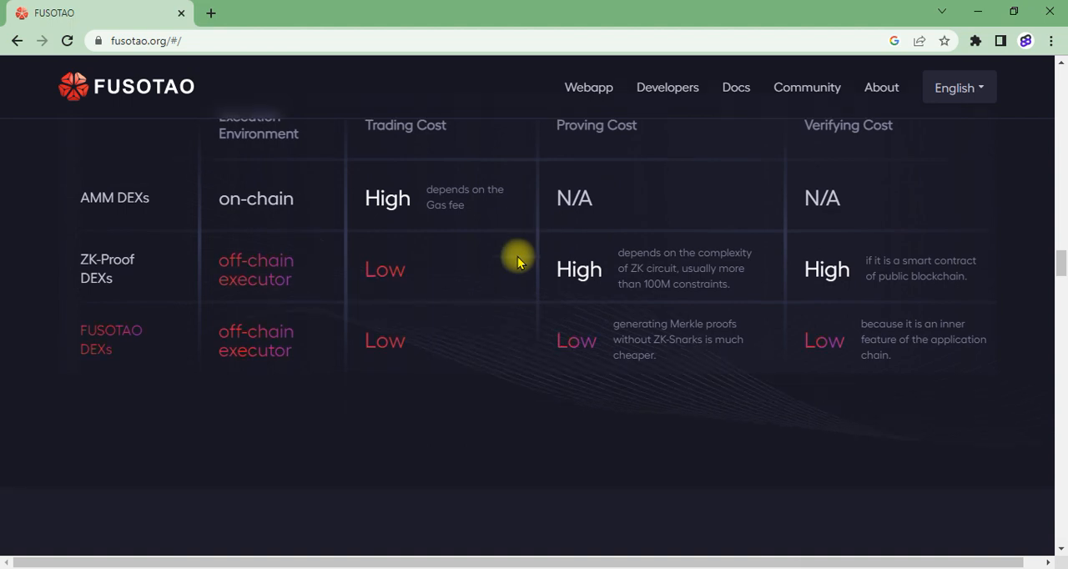
- Scroll through How to Participate past Staking and Trade to Earn to the Claim as a Matcher card
{"action": "scroll", "scroll_direction": "down", "scroll_amount": 3}
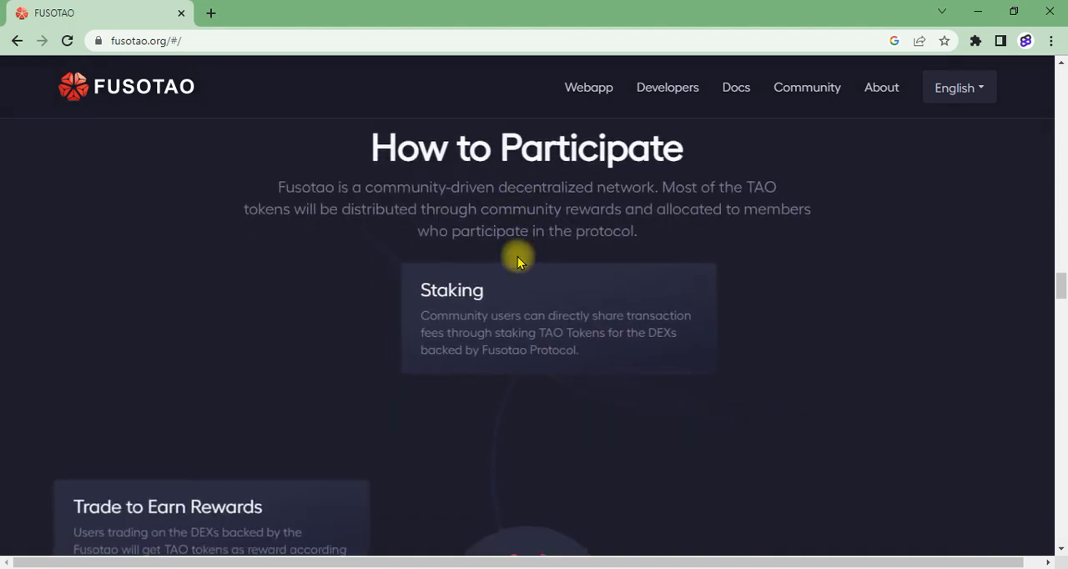
{"action": "scroll", "scroll_direction": "down", "scroll_amount": 3}
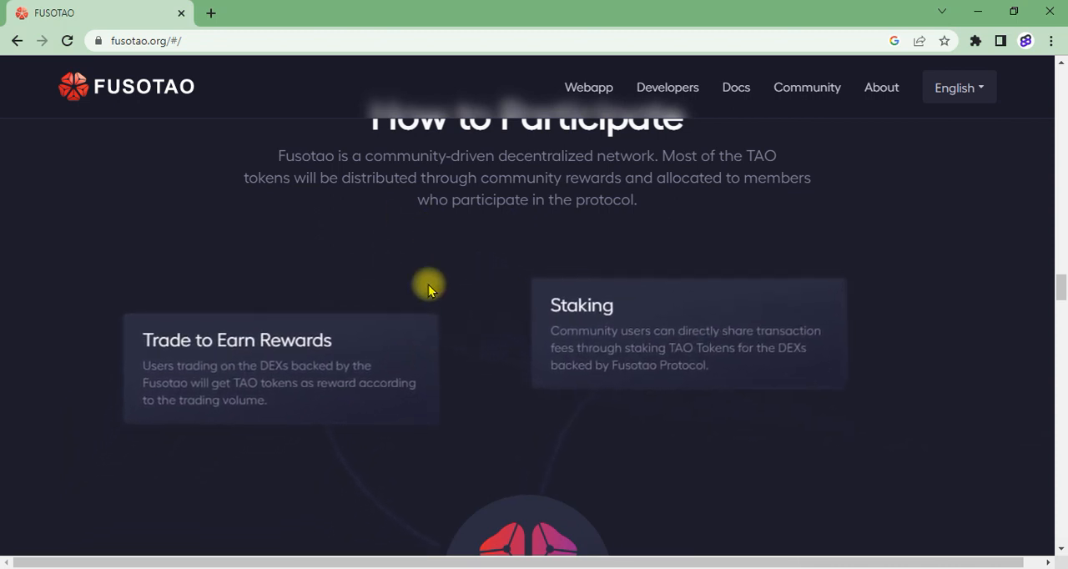
{"action": "scroll", "scroll_direction": "down", "scroll_amount": 3}
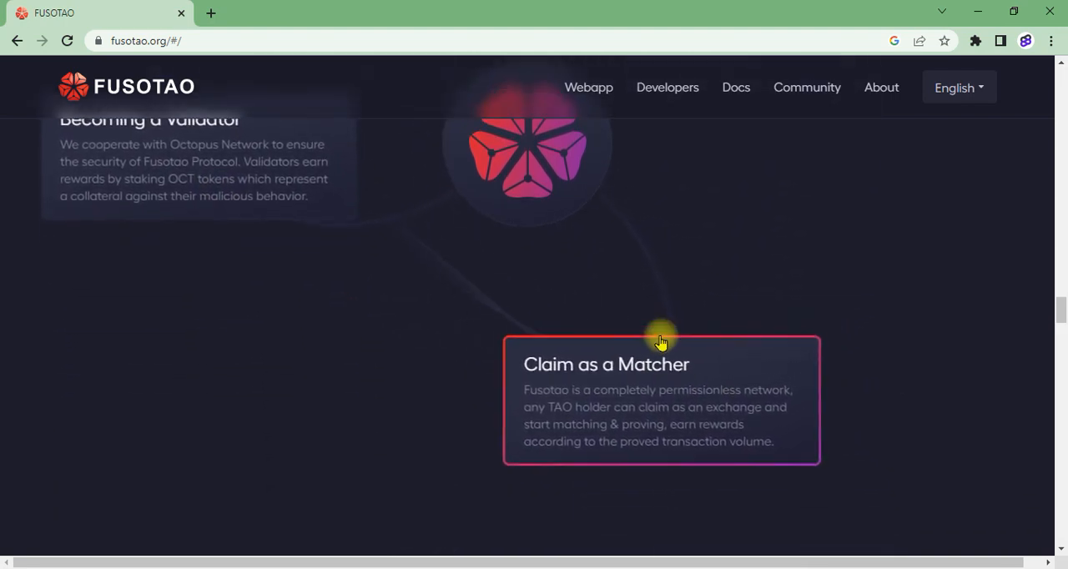
{"action": "scroll", "scroll_direction": "down", "scroll_amount": 3}
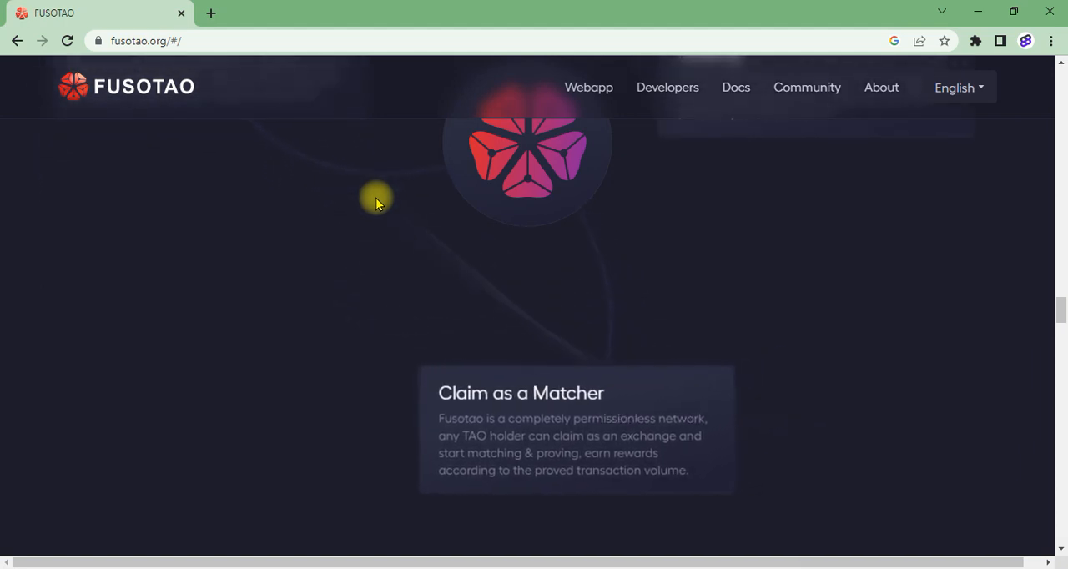
- Scroll down to the Roadmap until all four 2022 Q1–Q4 milestone columns are readable
{"action": "scroll", "scroll_direction": "down", "scroll_amount": 3}
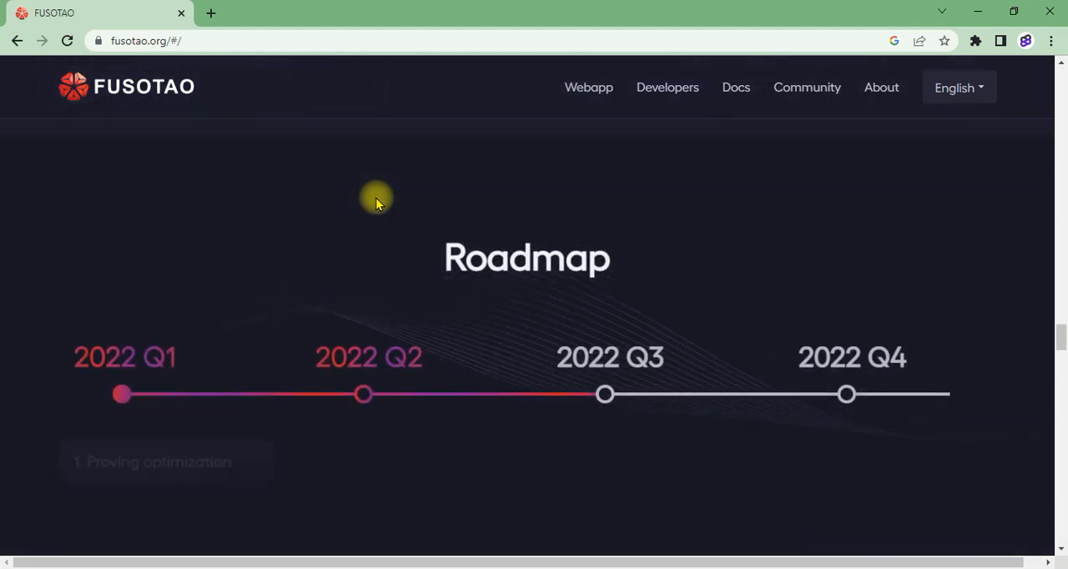
{"action": "scroll", "scroll_direction": "down", "scroll_amount": 3}
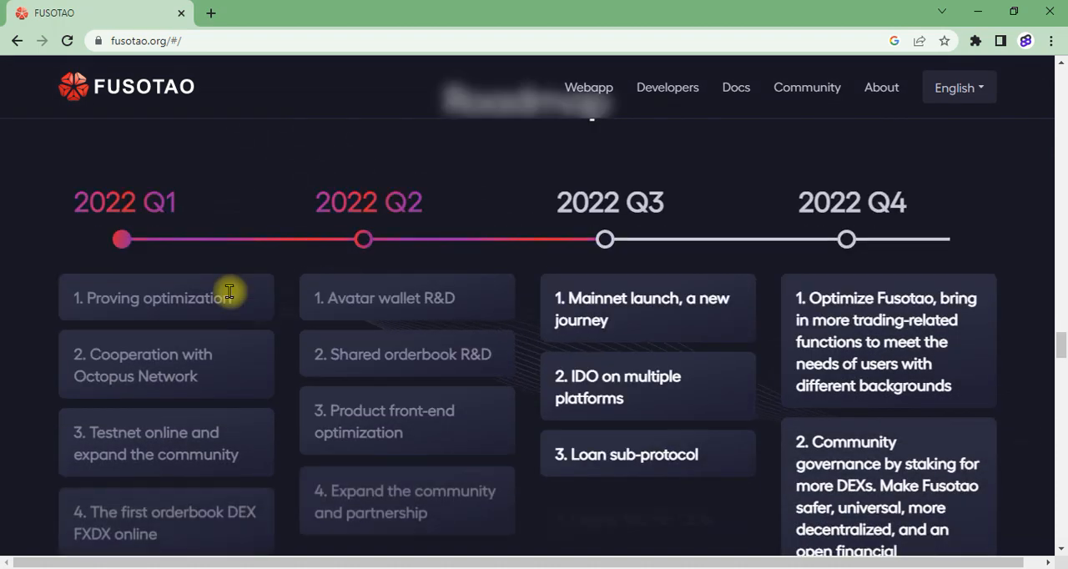
{"action": "scroll", "scroll_direction": "down", "scroll_amount": 3}
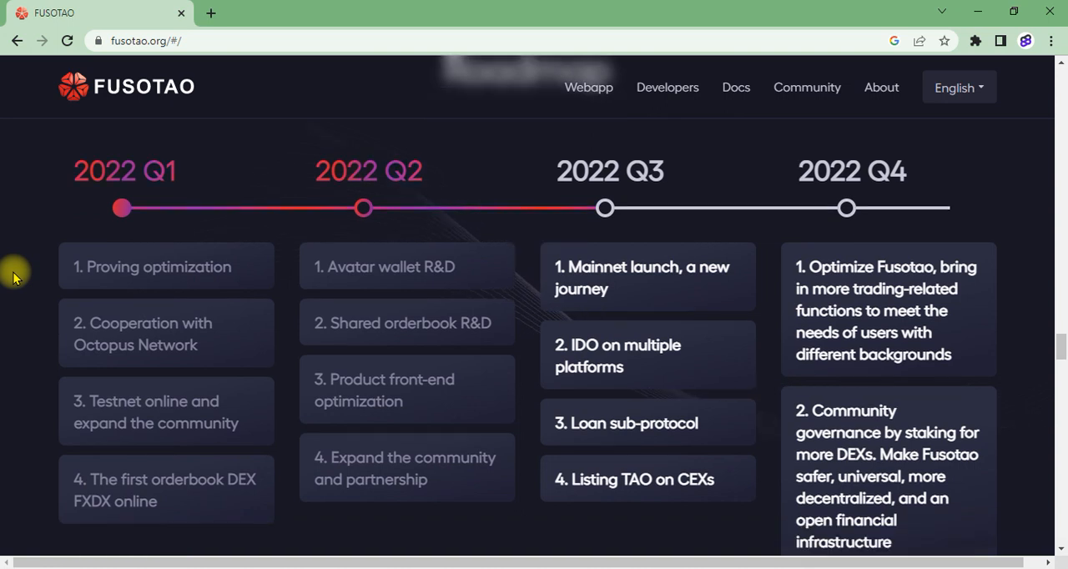
{"action": "scroll", "scroll_direction": "down", "scroll_amount": 3}
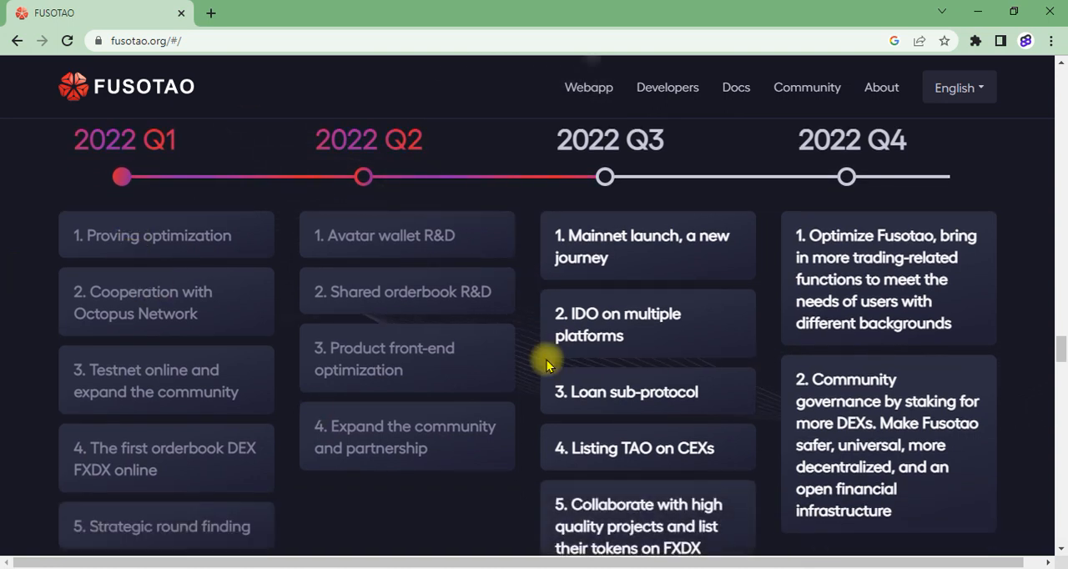
{"action": "mouse_move", "coordinate": [447, 310]}
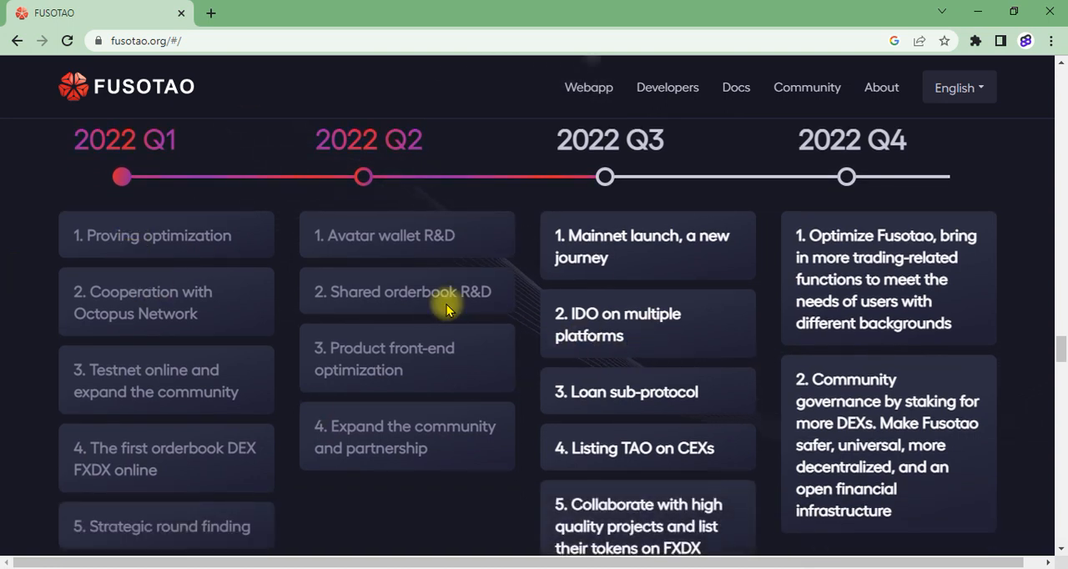
{"action": "mouse_move", "coordinate": [434, 304]}
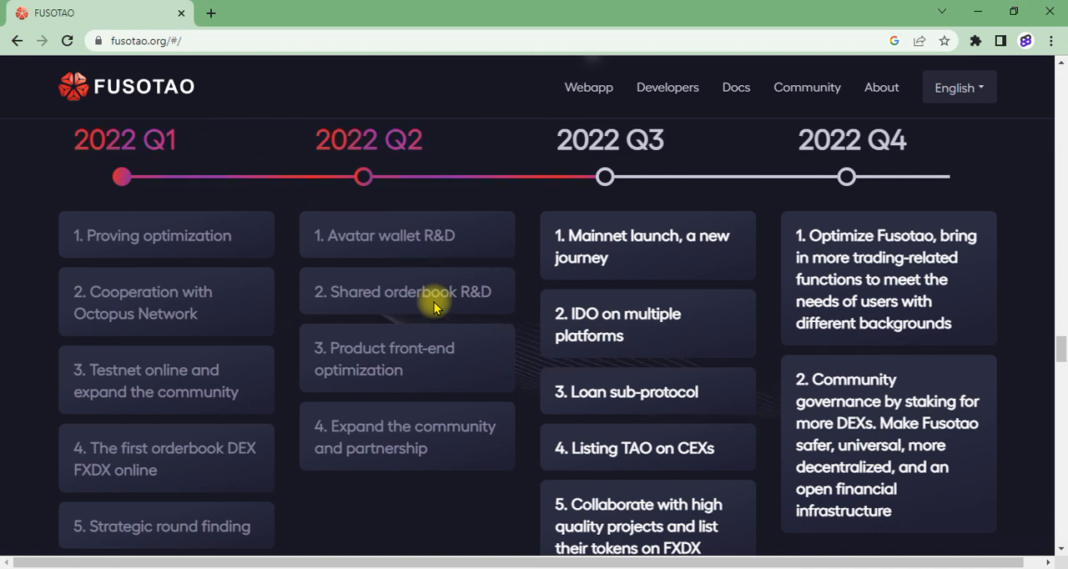
{"action": "mouse_move", "coordinate": [404, 260]}
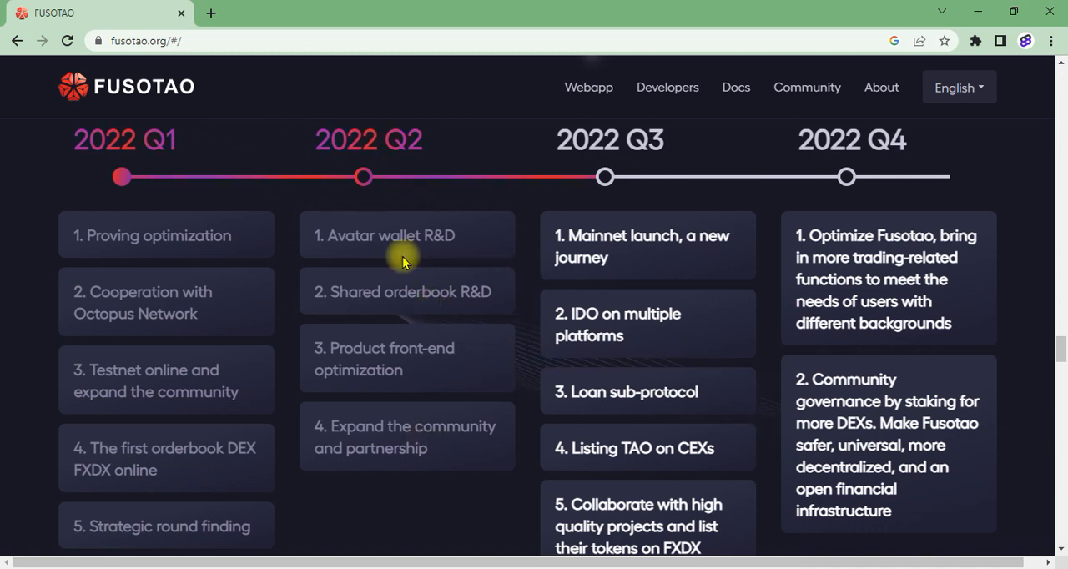
{"action": "scroll", "scroll_direction": "down", "scroll_amount": 3}
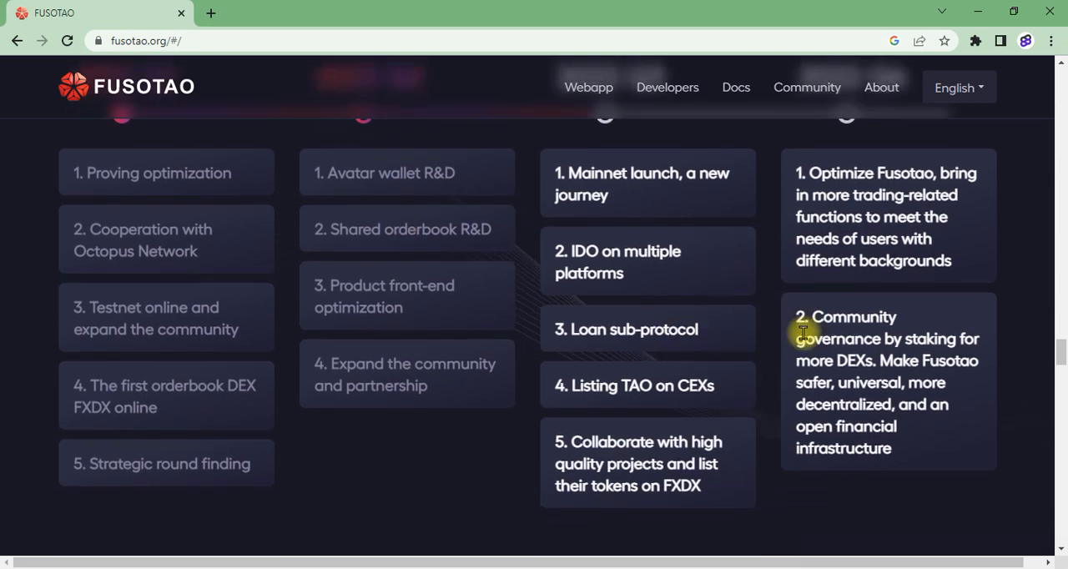
{"action": "scroll", "scroll_direction": "down", "scroll_amount": 3}
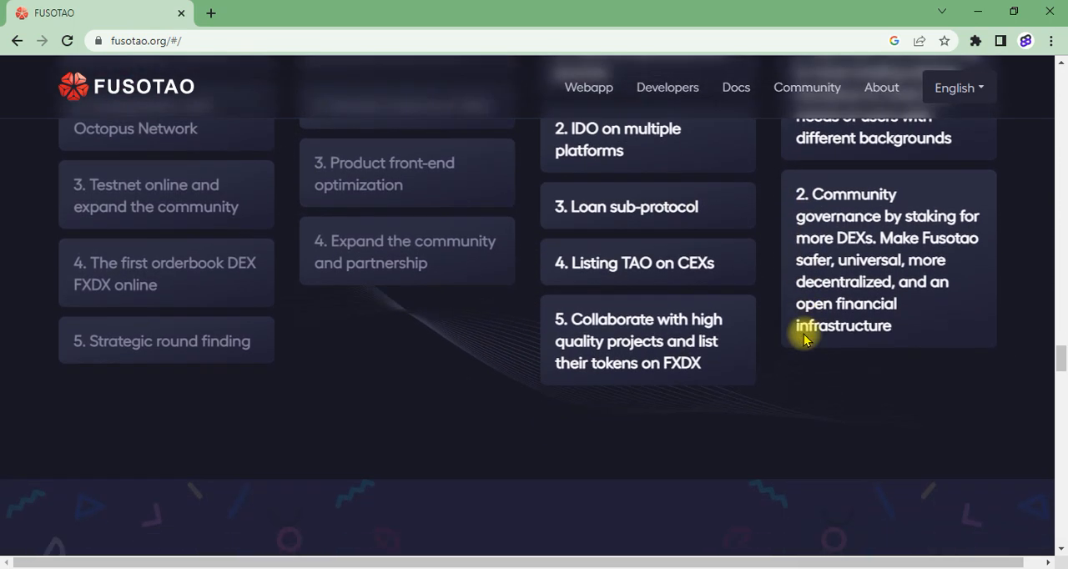
- Scroll past Get Your Wallet to center the FXDX Start trading banner
{"action": "scroll", "scroll_direction": "down", "scroll_amount": 3}
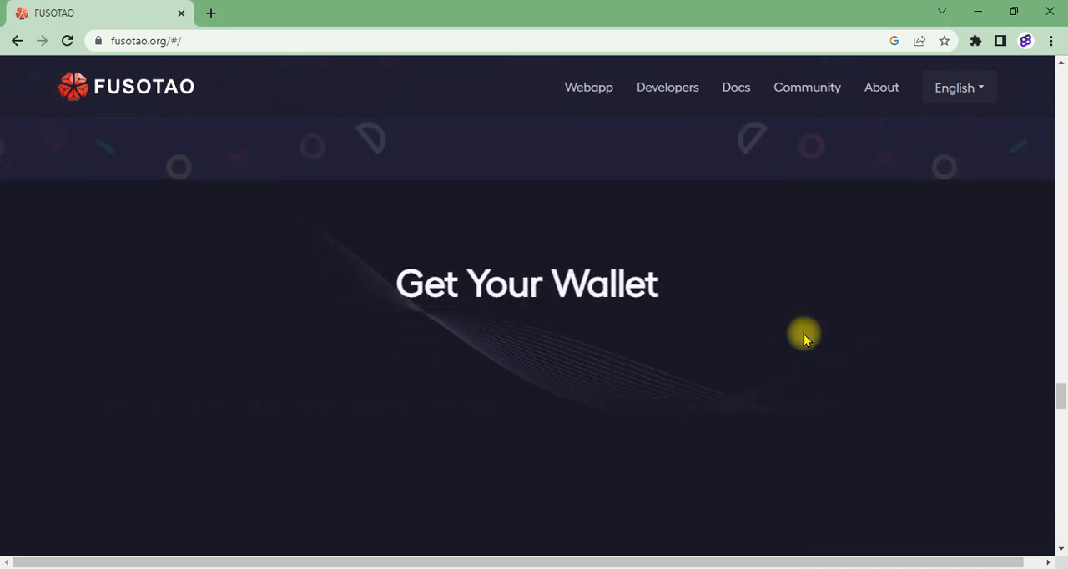
{"action": "scroll", "scroll_direction": "down", "scroll_amount": 3}
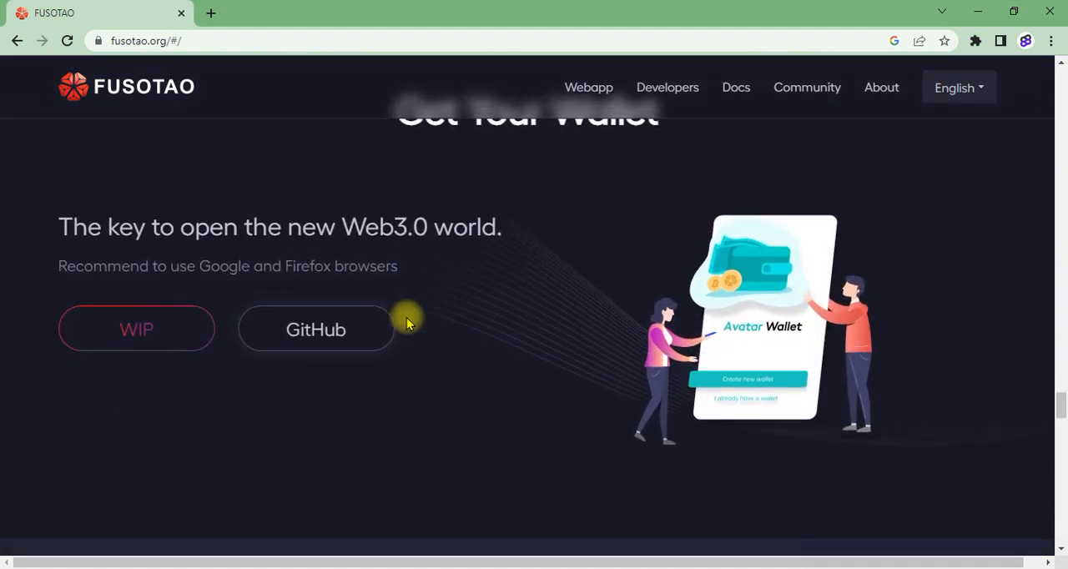
{"action": "scroll", "scroll_direction": "down", "scroll_amount": 3}
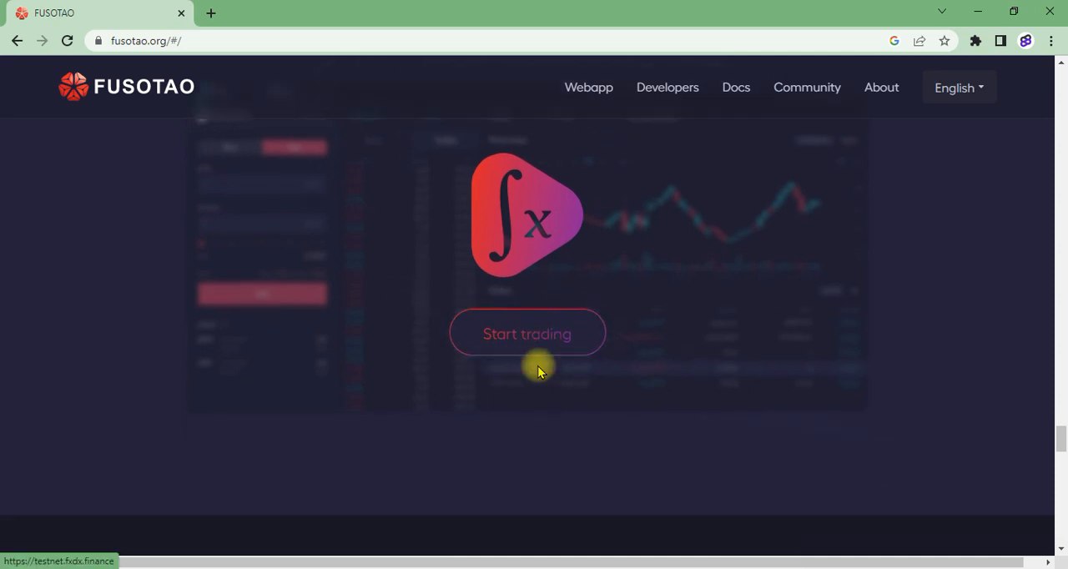
- Scroll through the Investors logo grid until the Partners heading appears
{"action": "scroll", "scroll_direction": "down", "scroll_amount": 3}
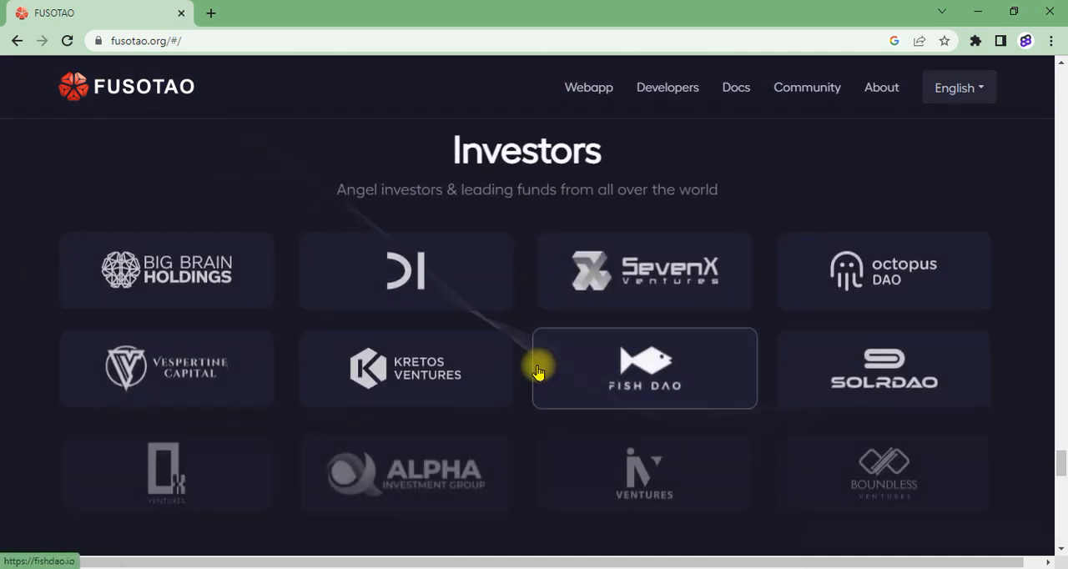
{"action": "scroll", "scroll_direction": "down", "scroll_amount": 3}
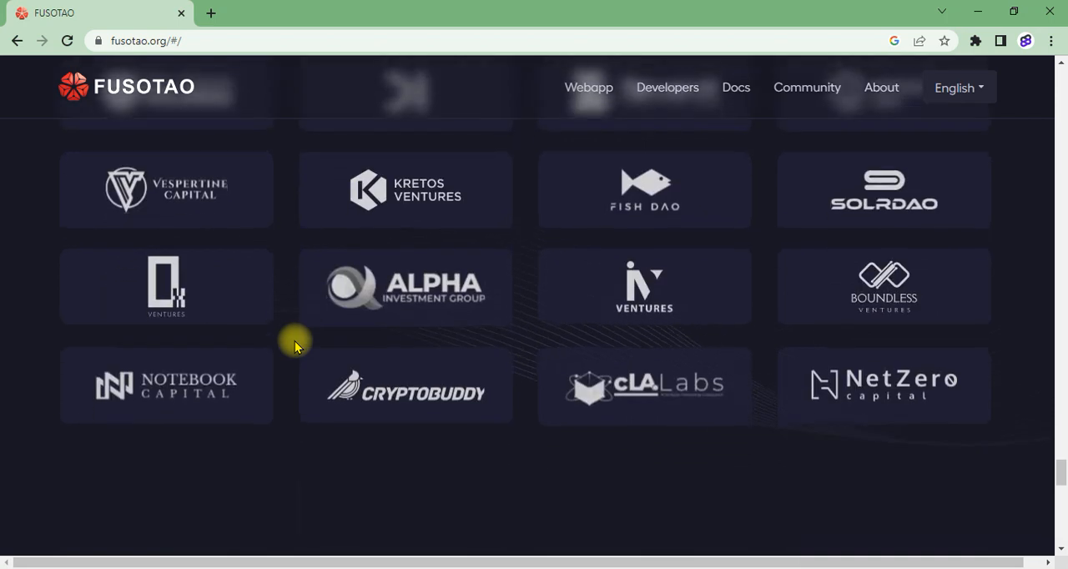
{"action": "scroll", "scroll_direction": "down", "scroll_amount": 3}
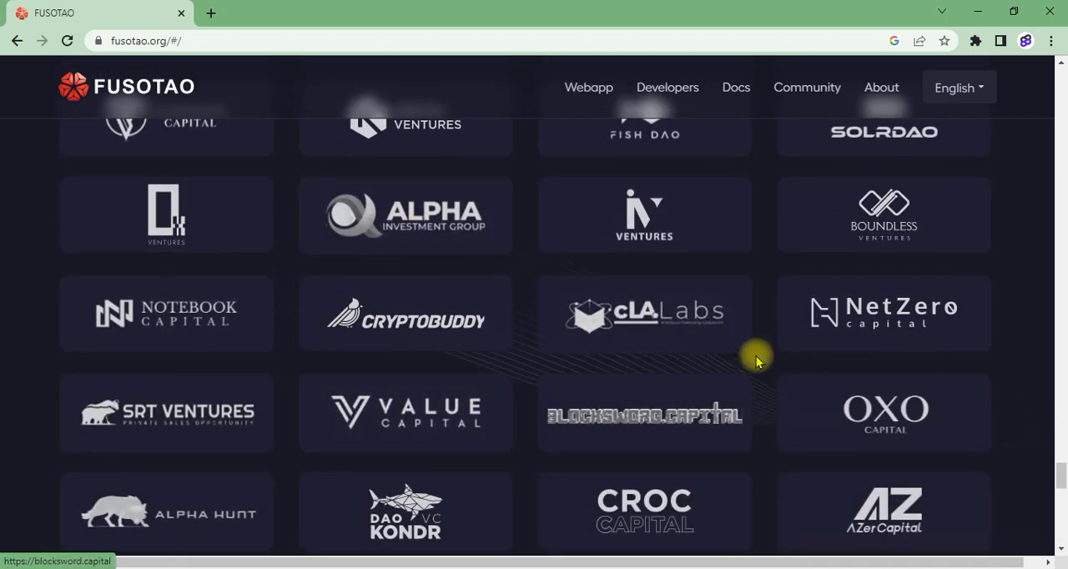
{"action": "scroll", "scroll_direction": "down", "scroll_amount": 3}
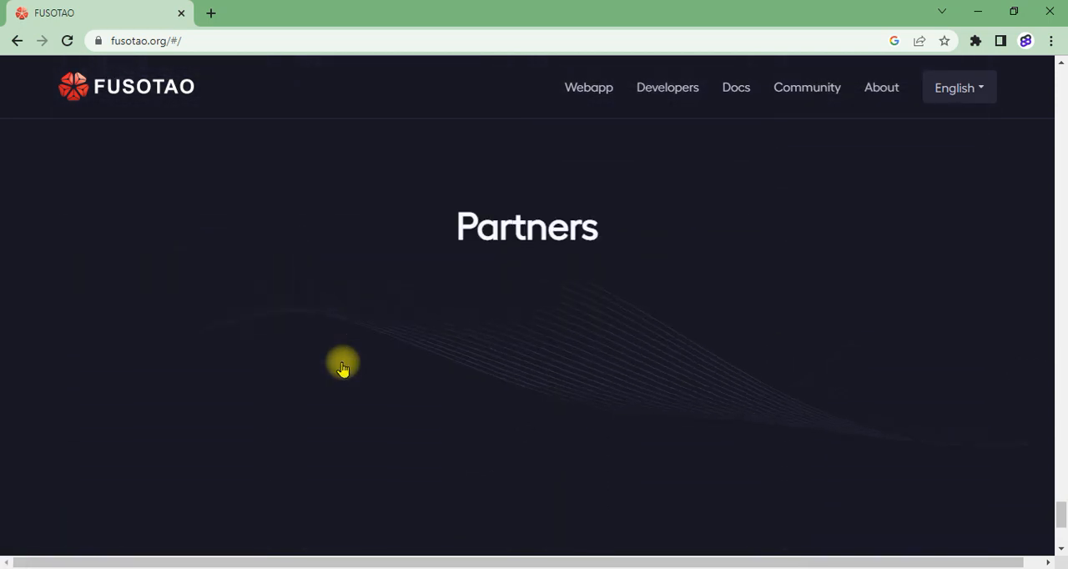
- Scroll through the Partners grid (Huobi Global, Poolz, Lunapad) down to the page footer
{"action": "scroll", "scroll_direction": "down", "scroll_amount": 3}
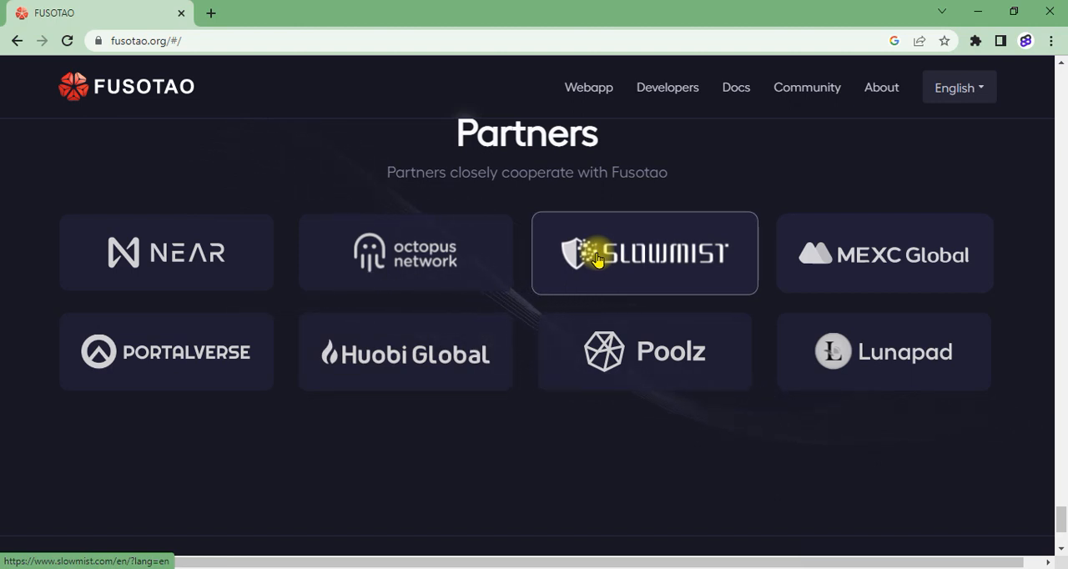
{"action": "scroll", "scroll_direction": "down", "scroll_amount": 3}
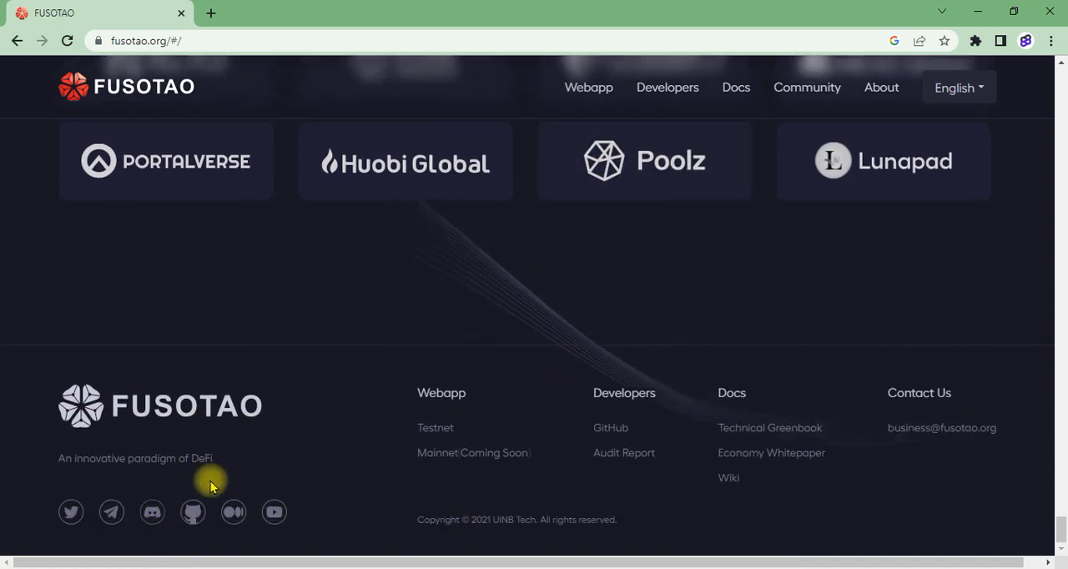
{"action": "mouse_move", "coordinate": [421, 162]}
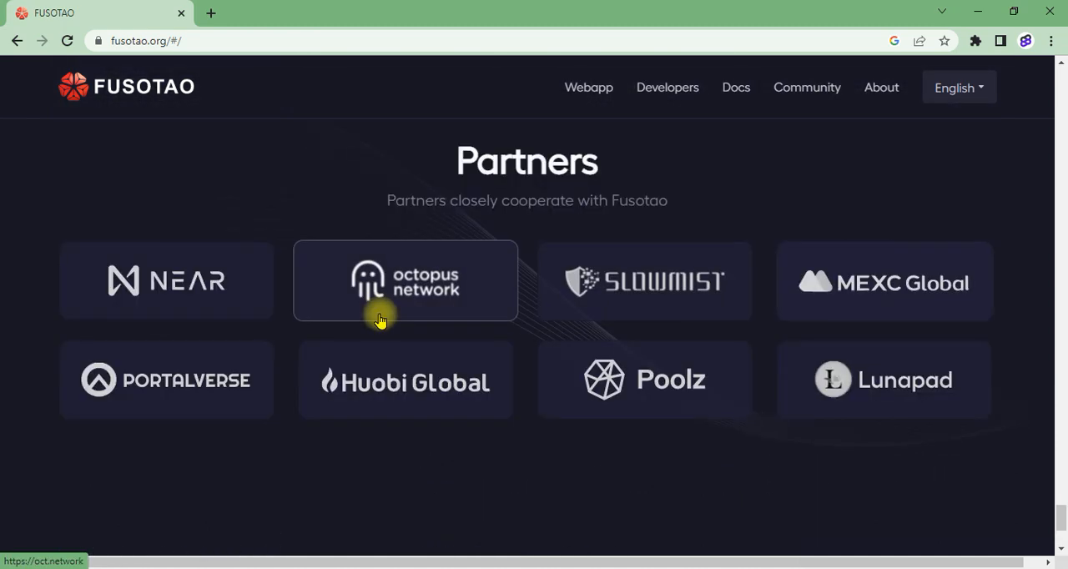
{"action": "mouse_move", "coordinate": [810, 384]}
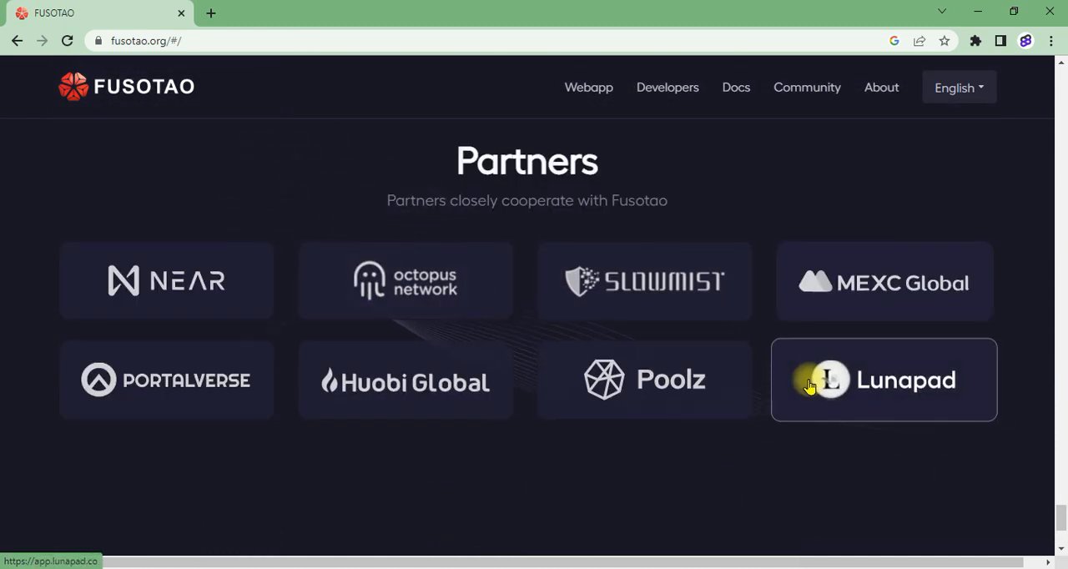
{"action": "mouse_move", "coordinate": [1025, 558]}
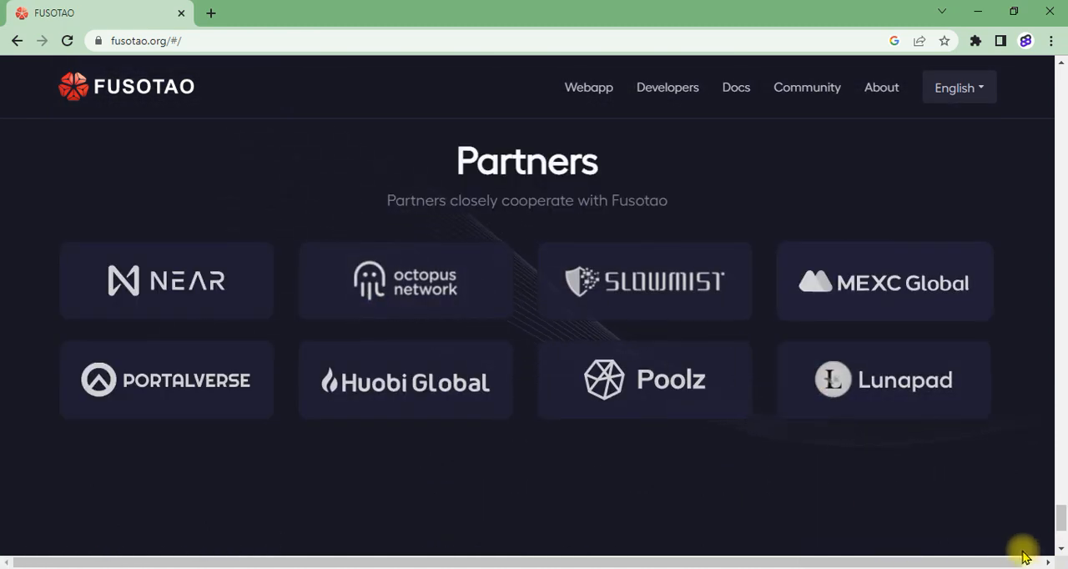